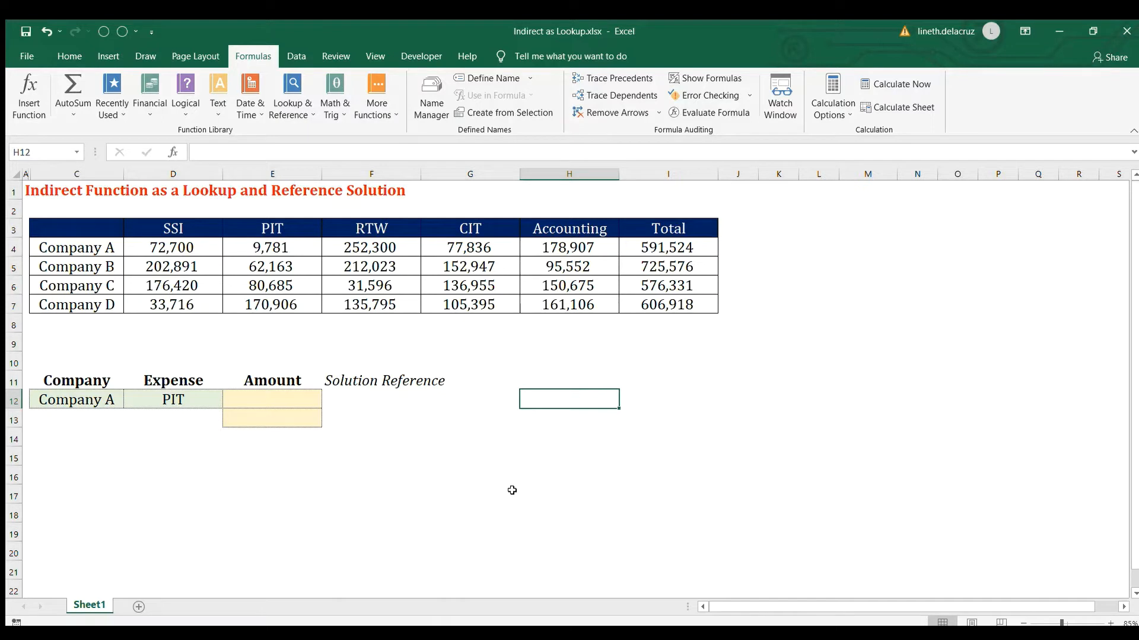
pyautogui.moveTo(231, 289)
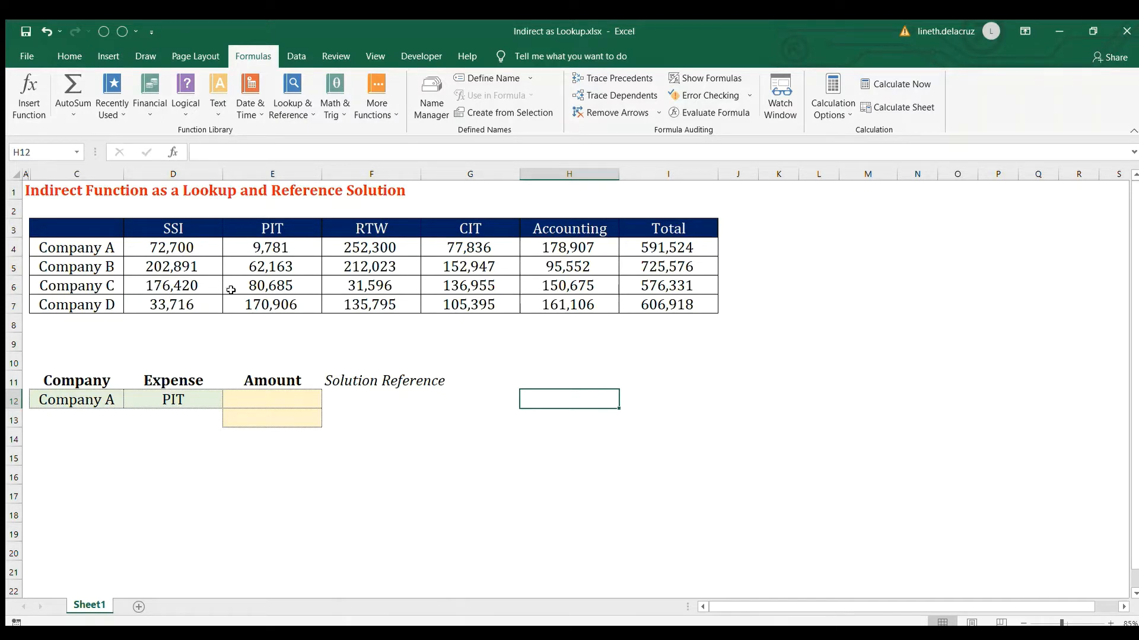
pyautogui.moveTo(349, 362)
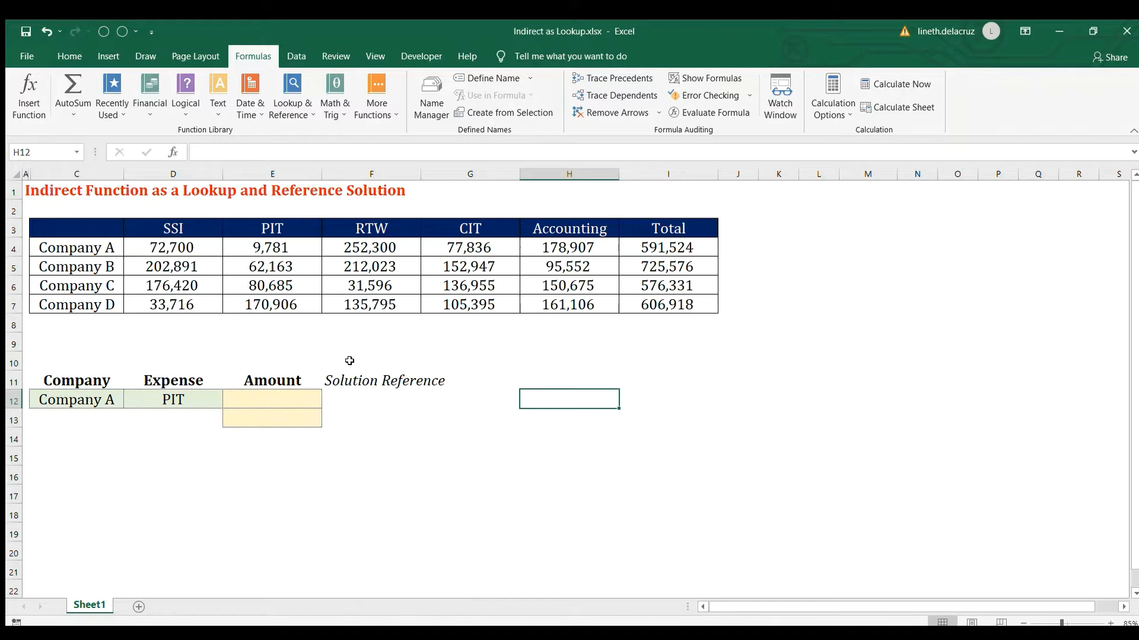
pyautogui.moveTo(337, 334)
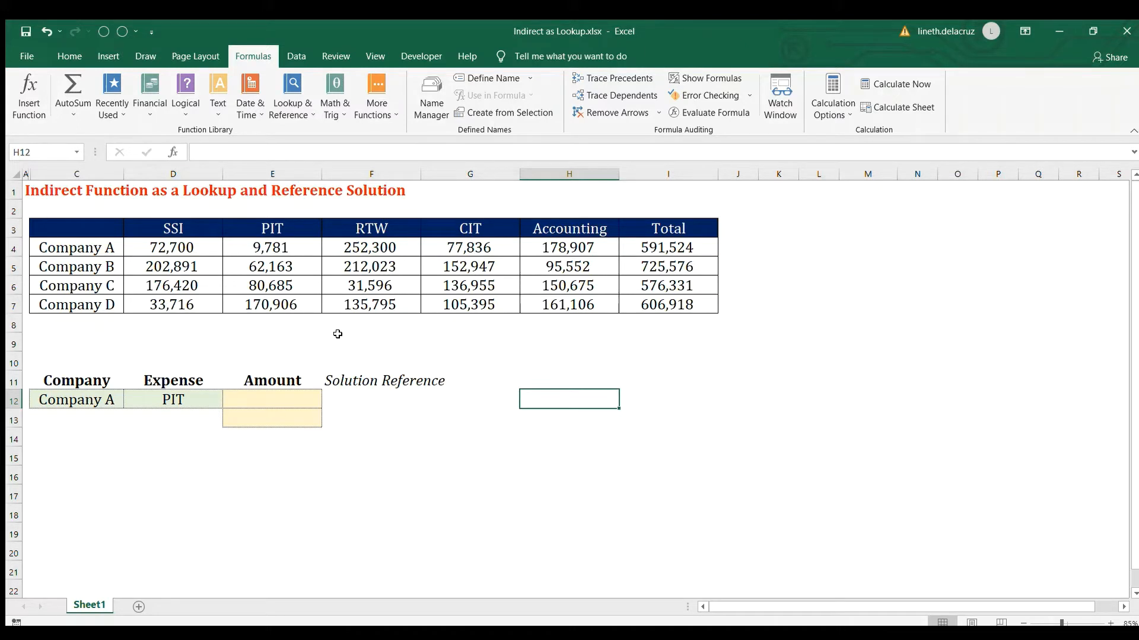
pyautogui.moveTo(311, 324)
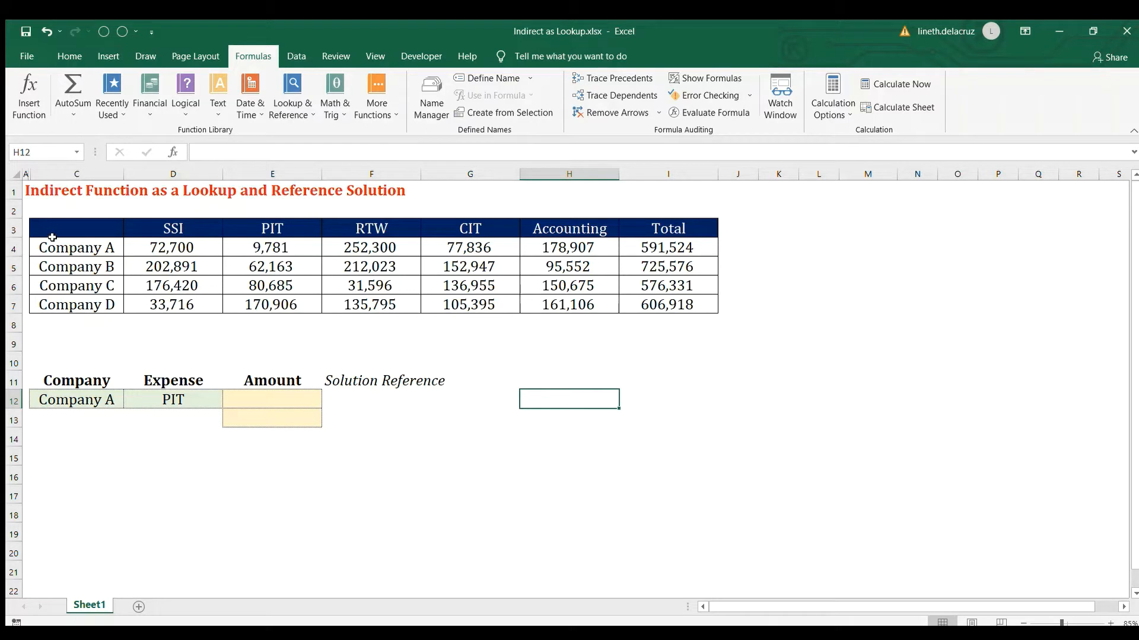
# Step: Highlight the expense table, its SSI, PIT and RTW columns, and the Company A row
pyautogui.click(76, 228)
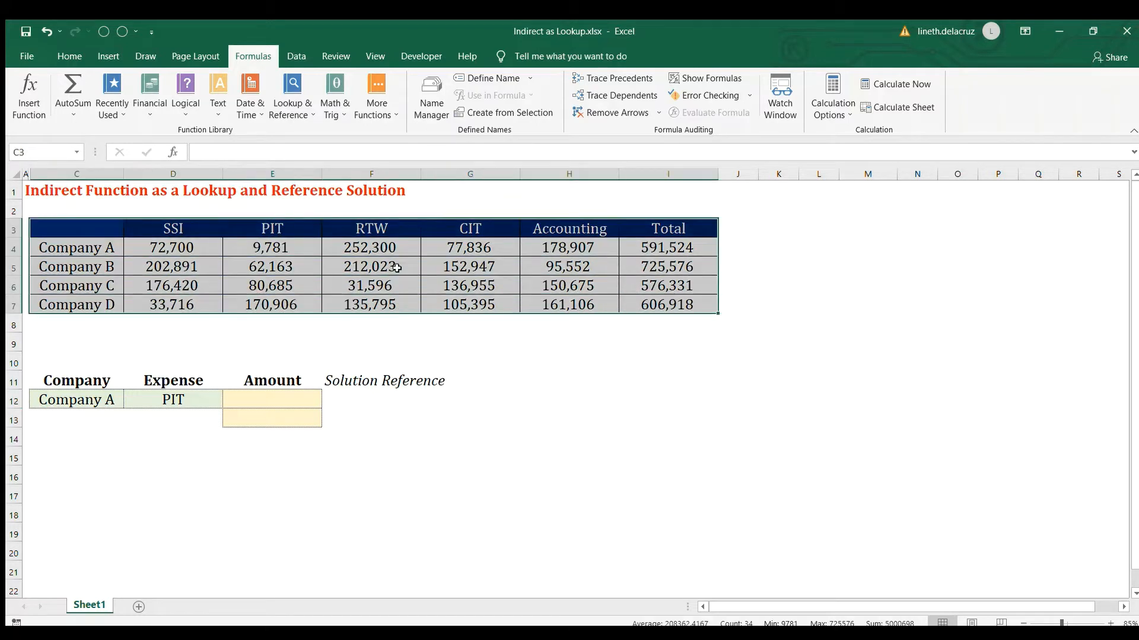
pyautogui.click(172, 228)
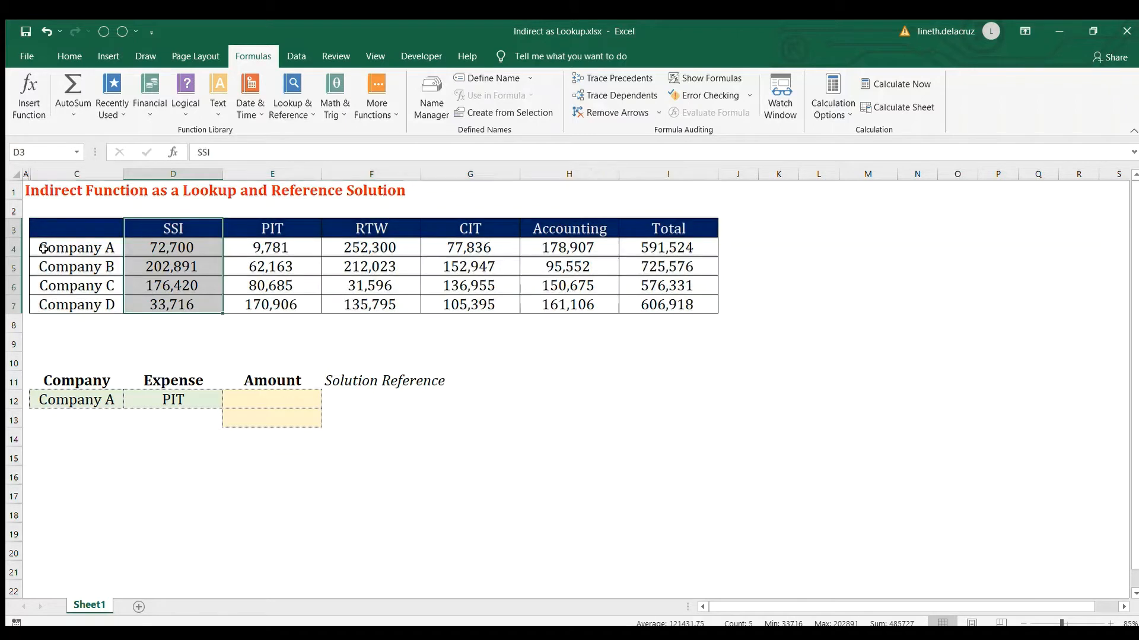
pyautogui.click(75, 246)
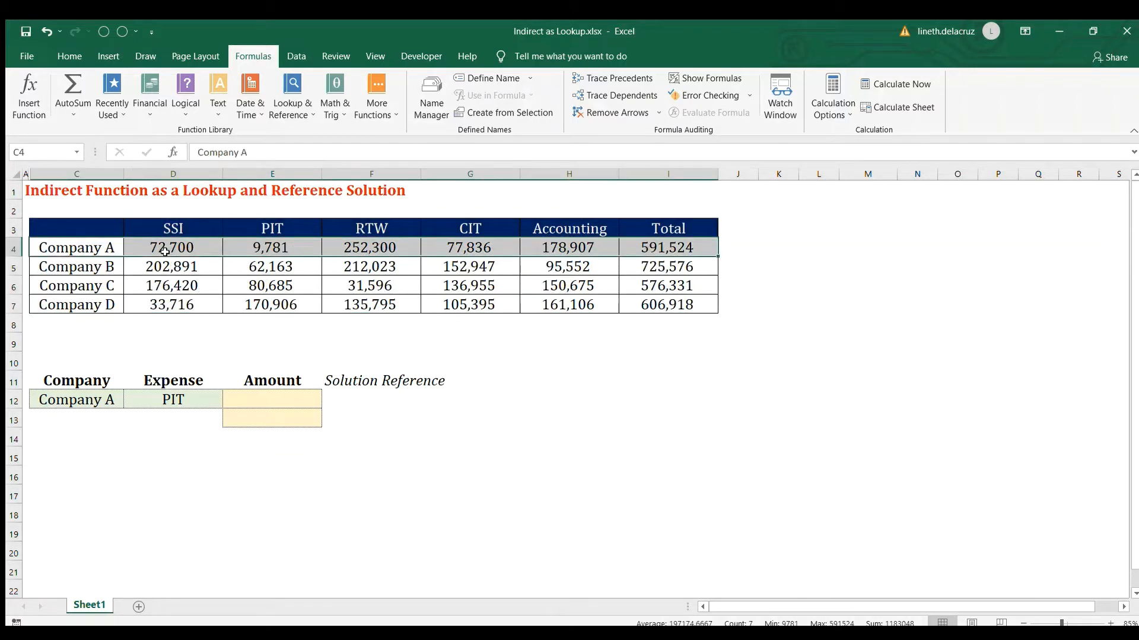
pyautogui.click(77, 266)
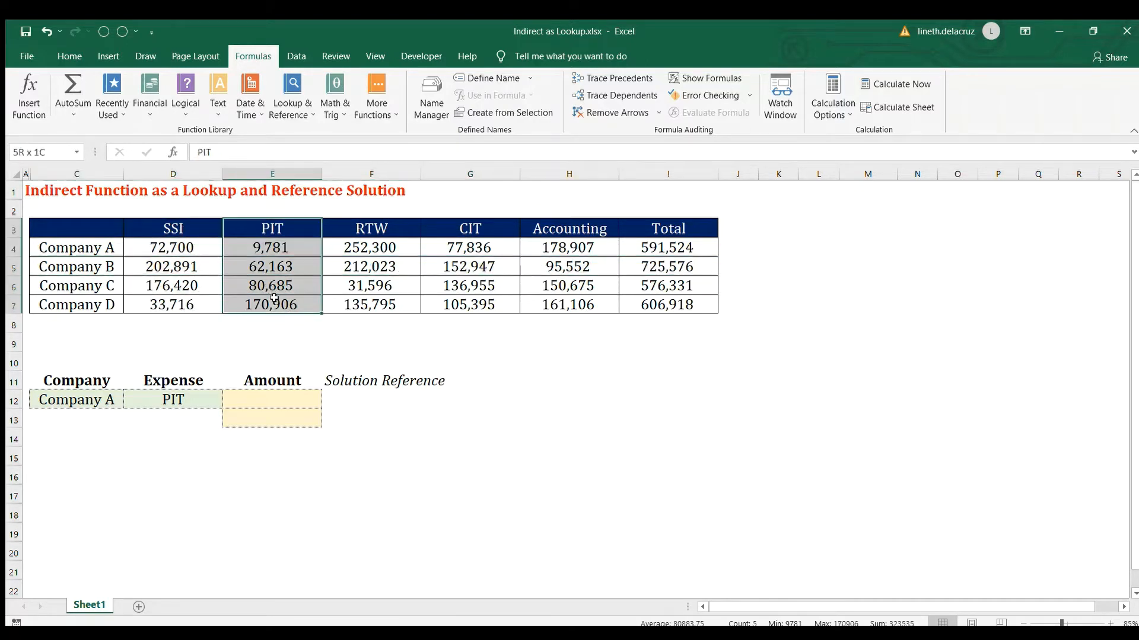
pyautogui.click(371, 246)
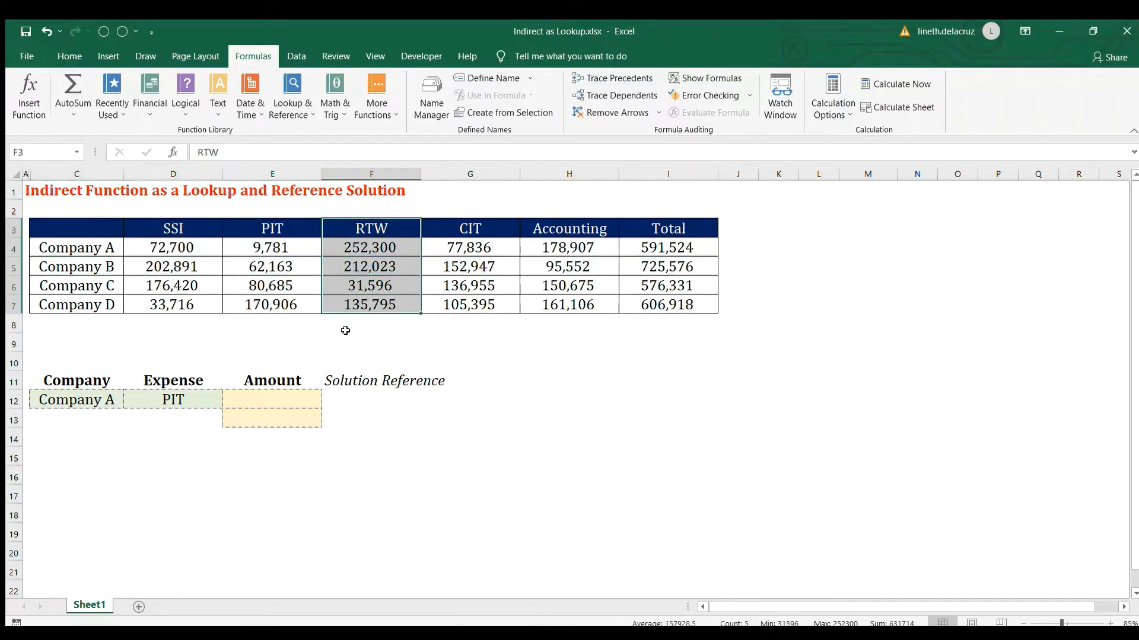
pyautogui.click(371, 326)
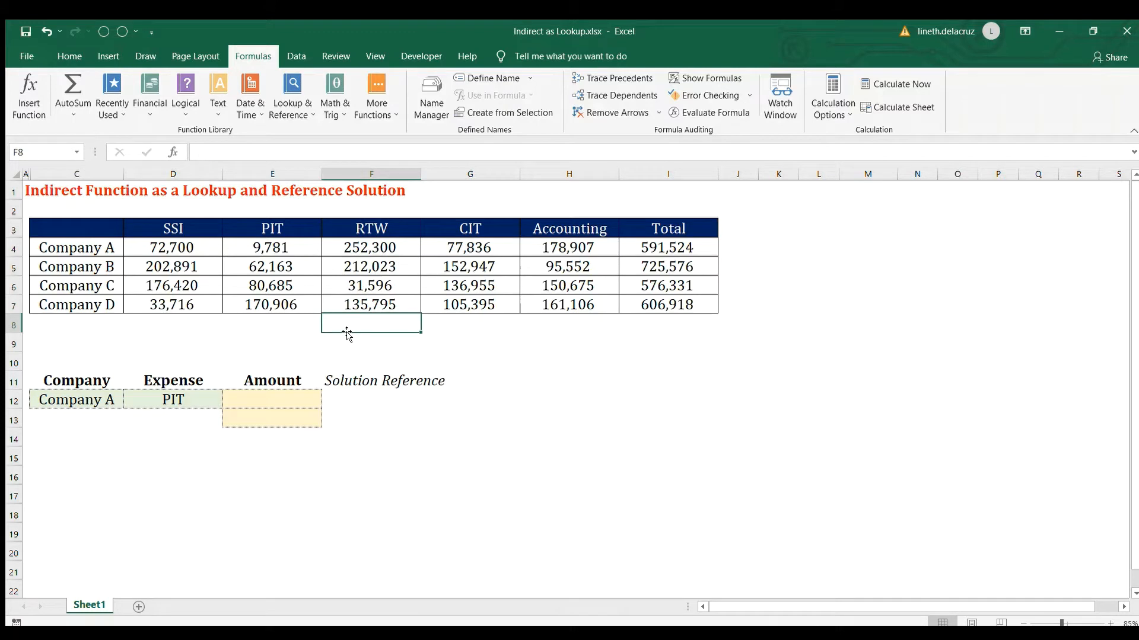
pyautogui.moveTo(181, 269)
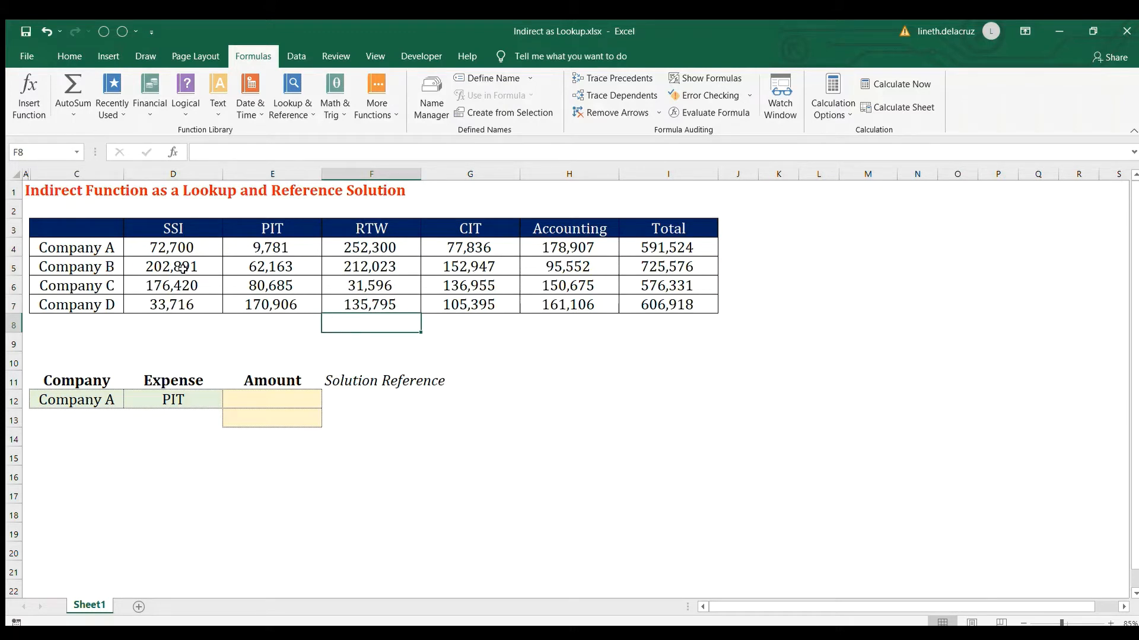
# Step: Select the company names and the whole table, including the new Company_A to Company_D labels
pyautogui.click(75, 248)
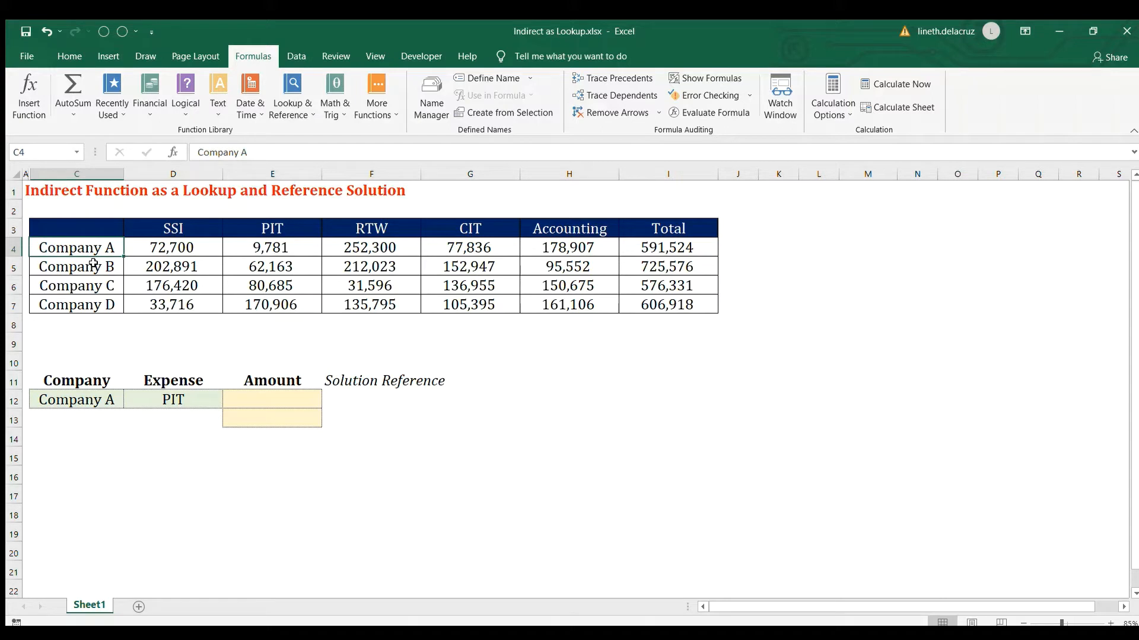
pyautogui.moveTo(80, 247)
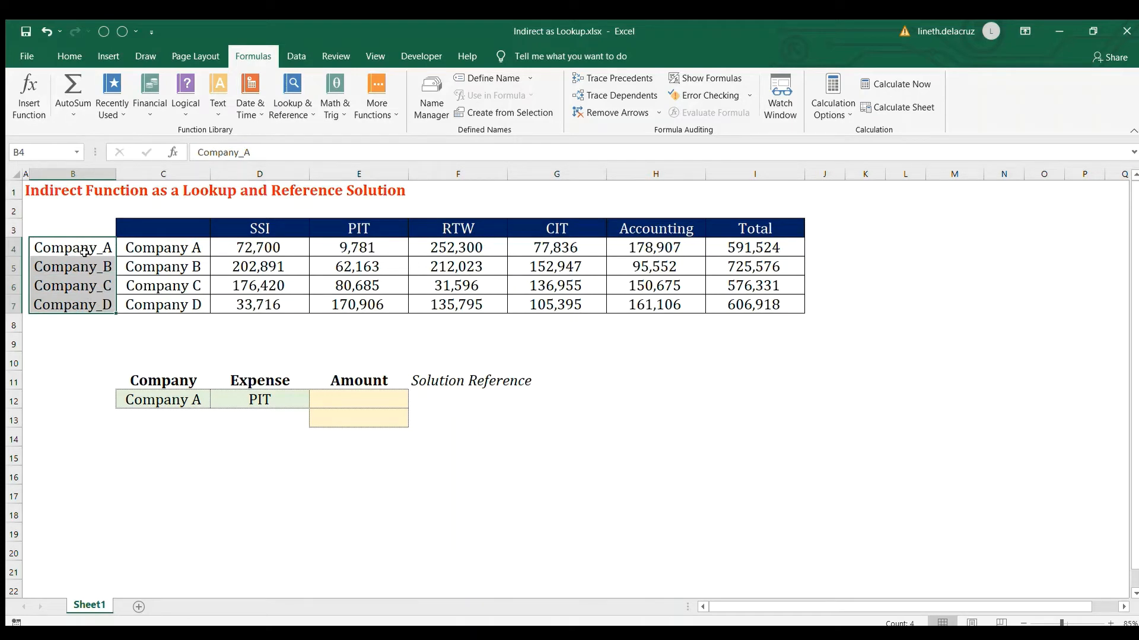
pyautogui.click(162, 247)
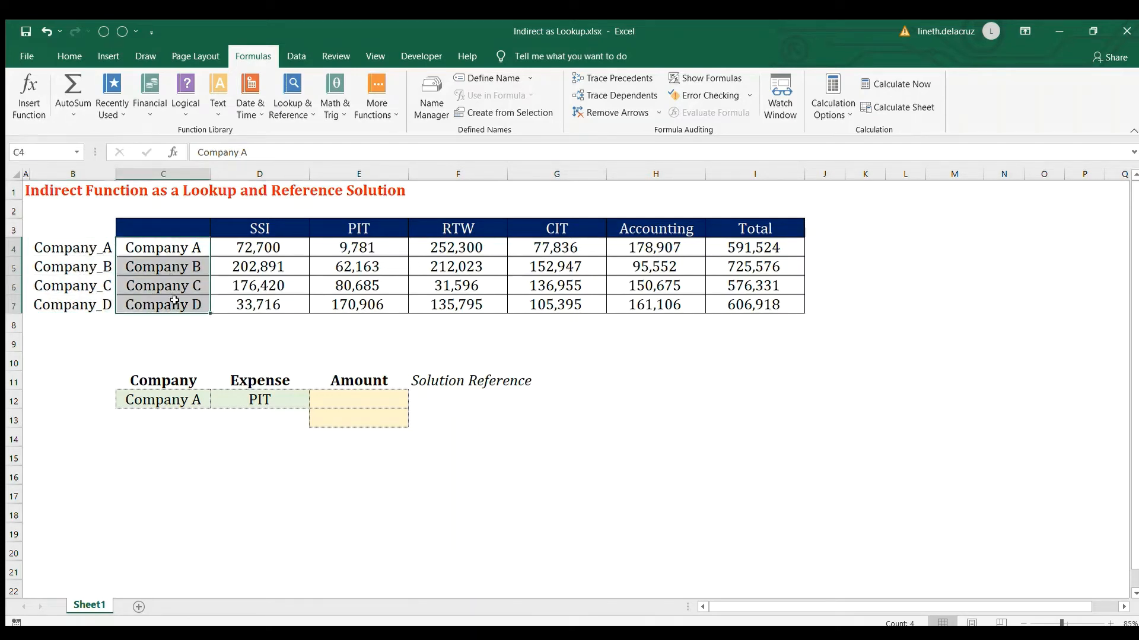
pyautogui.click(72, 248)
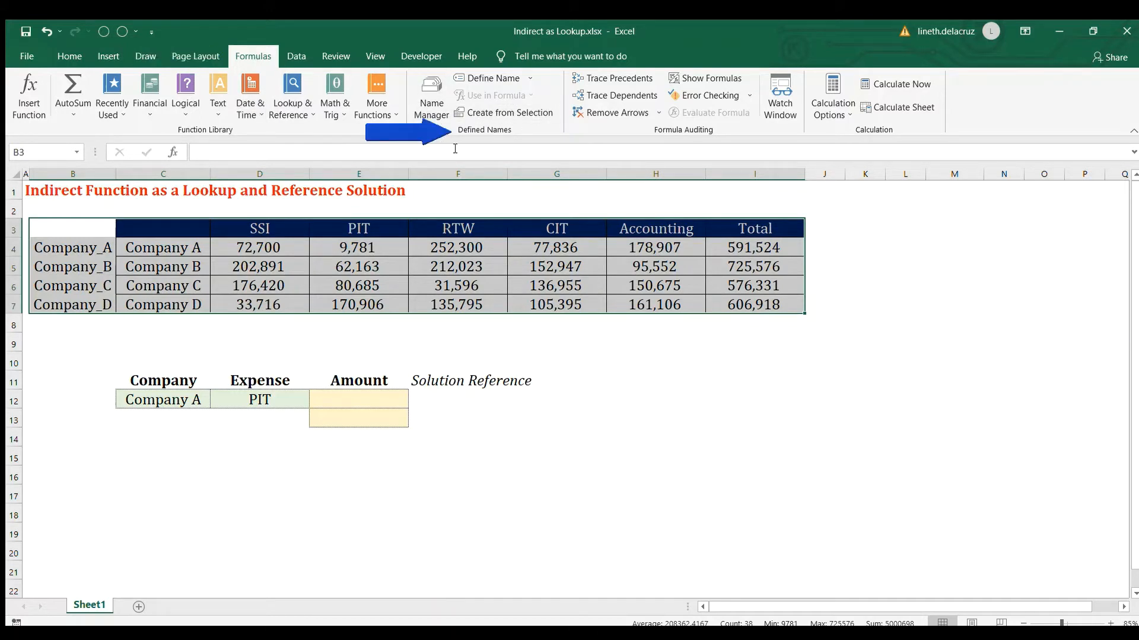
pyautogui.moveTo(506, 113)
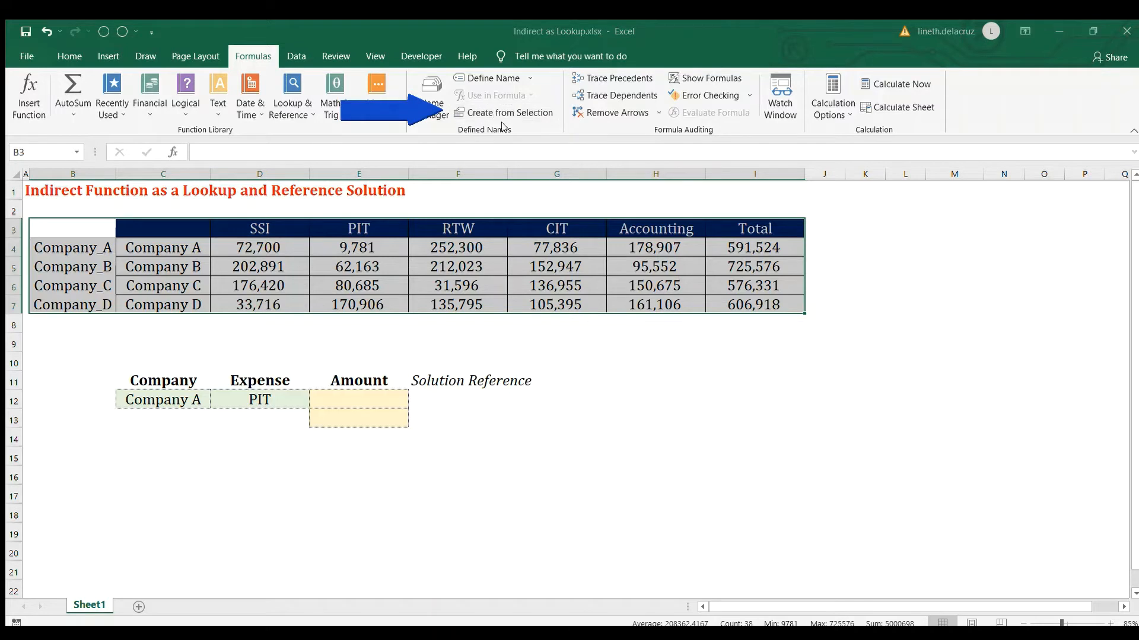
# Step: Create names from B3:I7's top row and left column, then review the defined names list
pyautogui.click(505, 113)
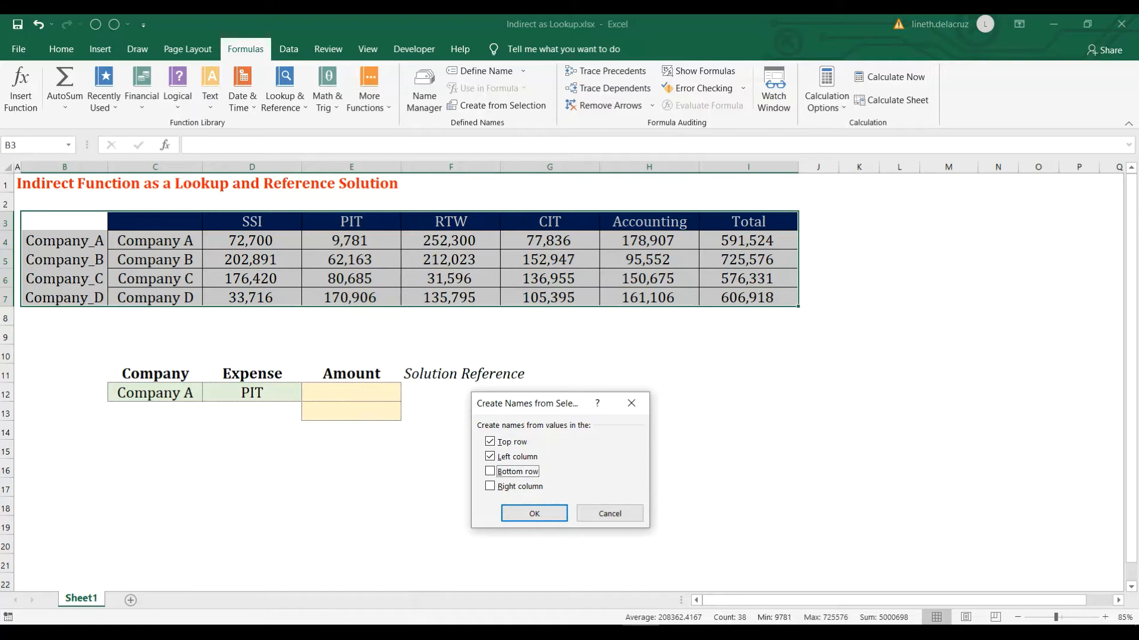
pyautogui.click(534, 513)
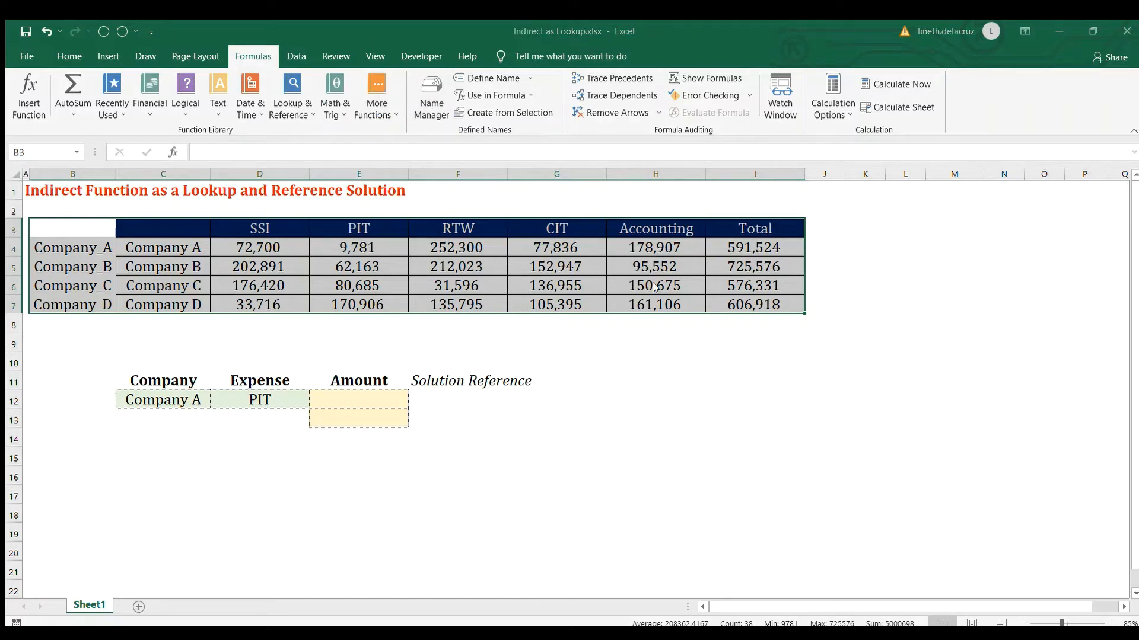
pyautogui.click(430, 94)
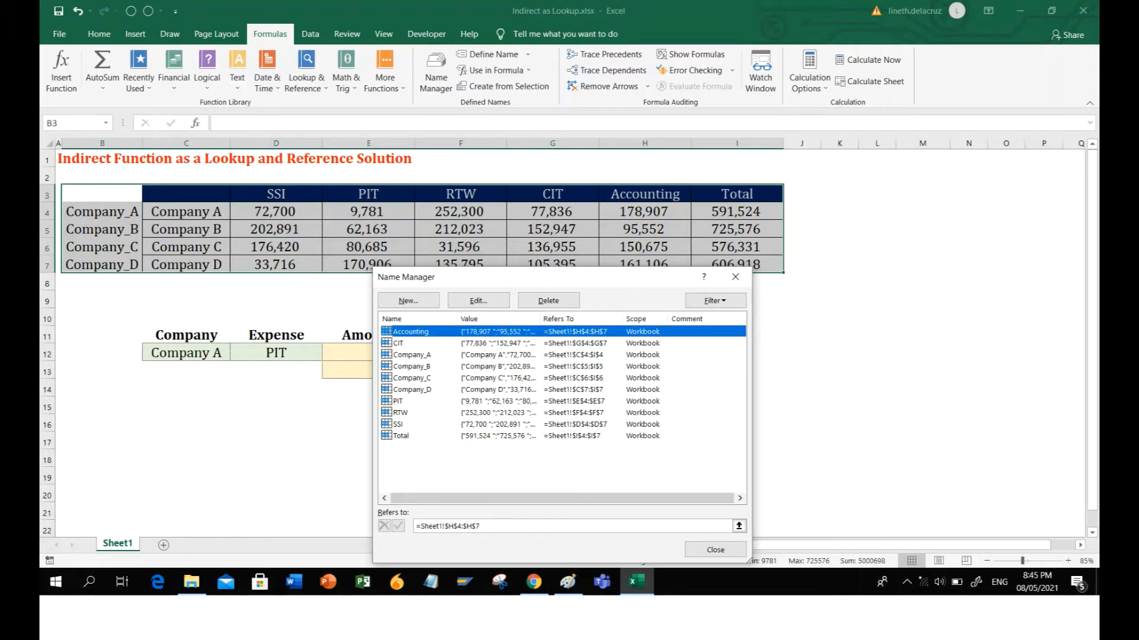
pyautogui.click(714, 550)
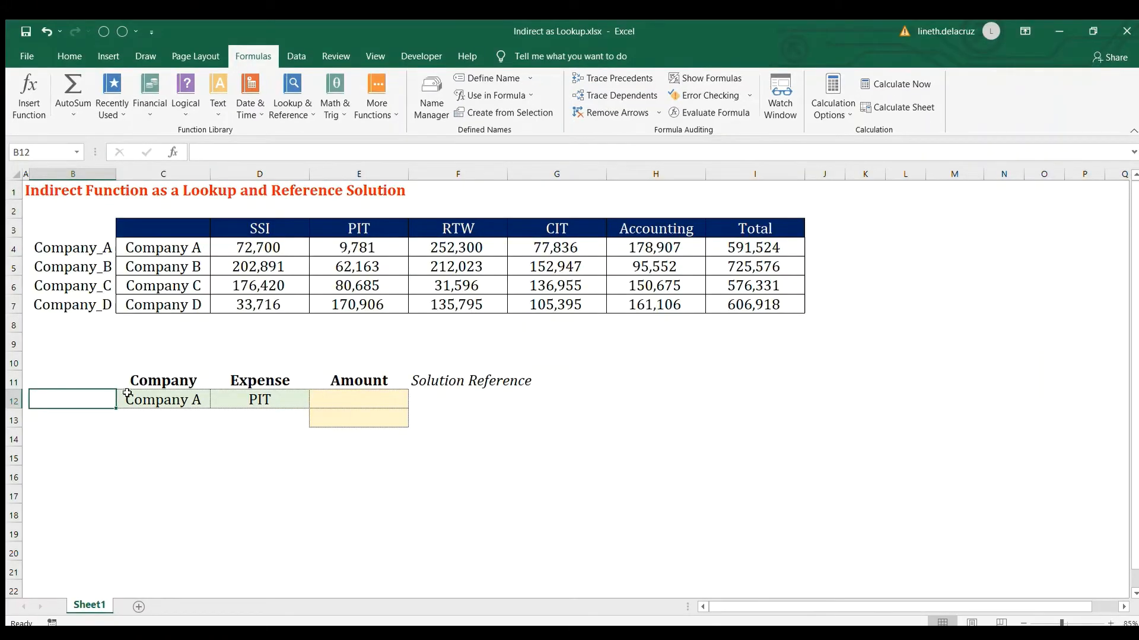
pyautogui.moveTo(570, 368)
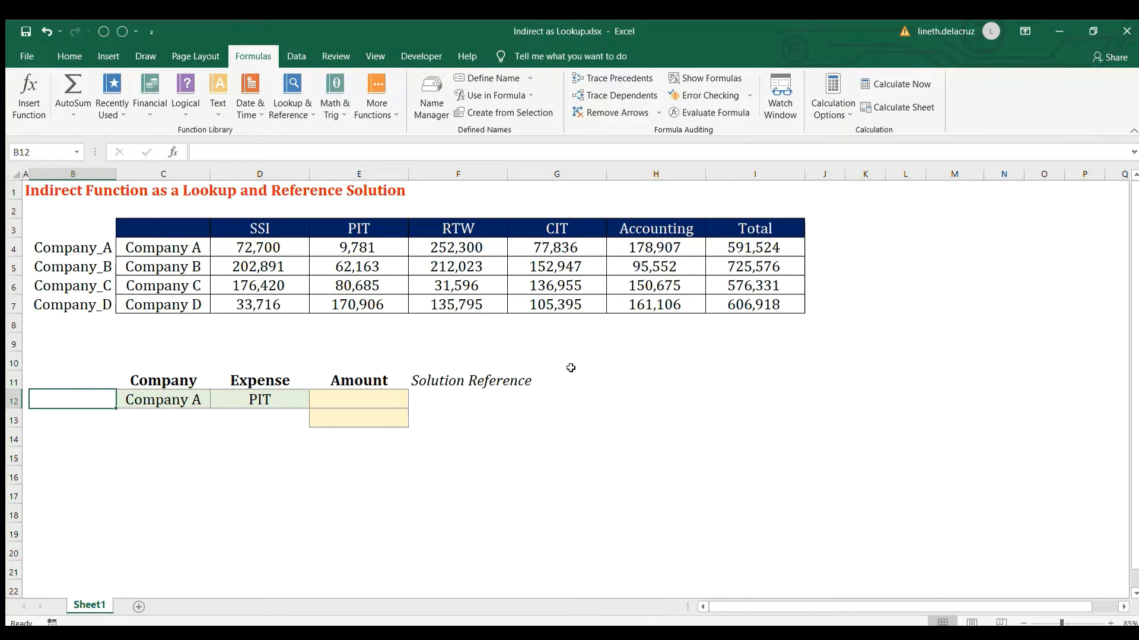
pyautogui.moveTo(141, 394)
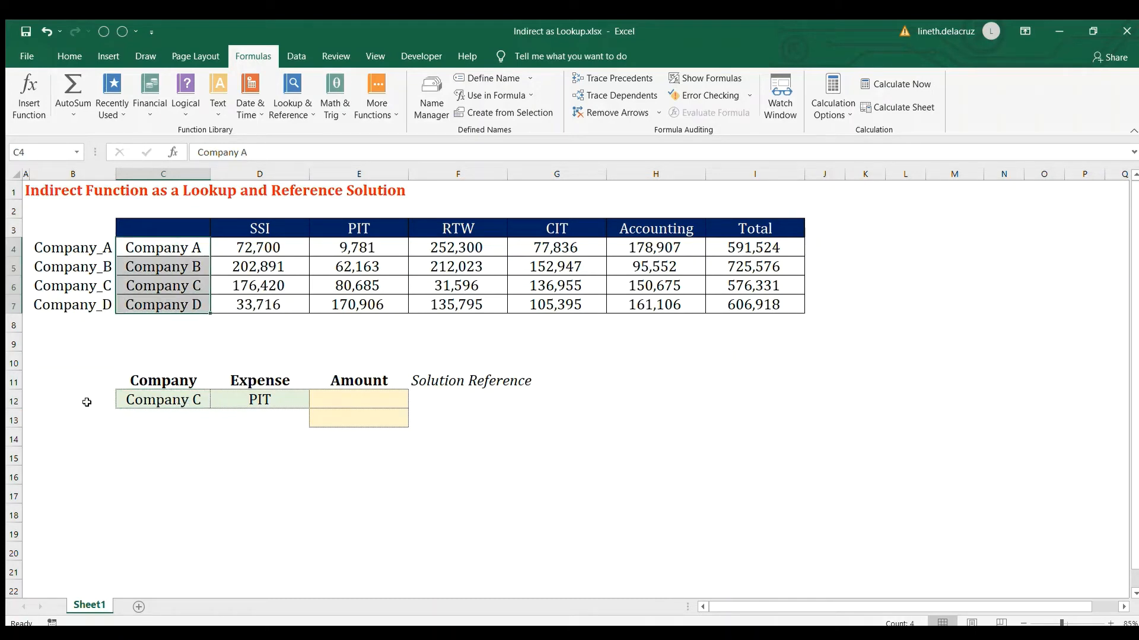
# Step: Select cell B12, with Company C now set as the lookup company
pyautogui.click(72, 400)
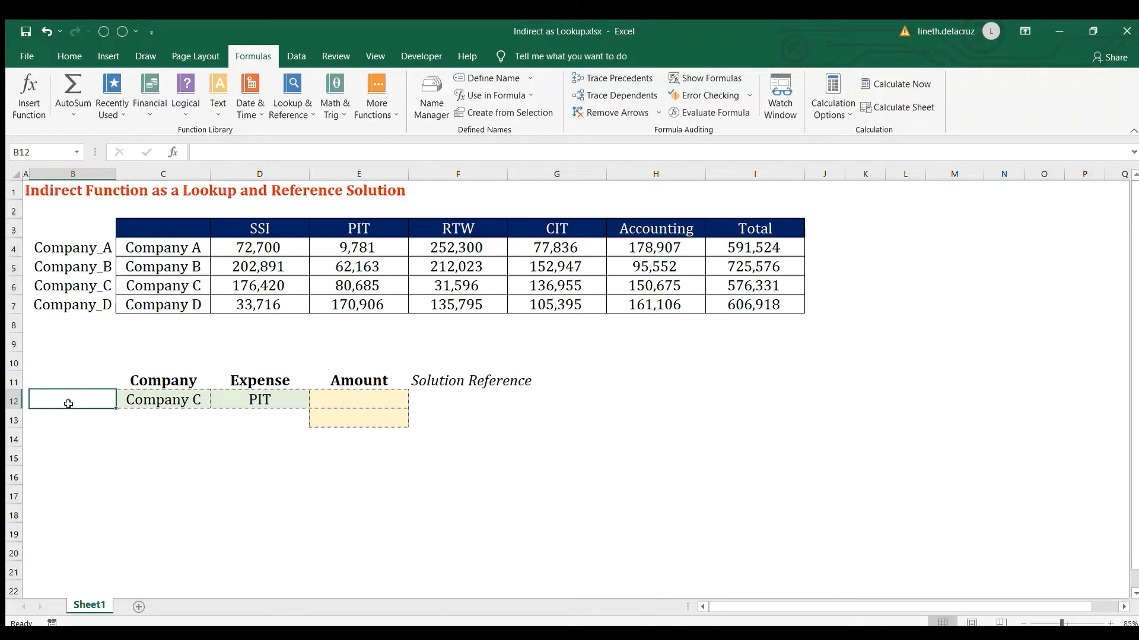
pyautogui.moveTo(71, 258)
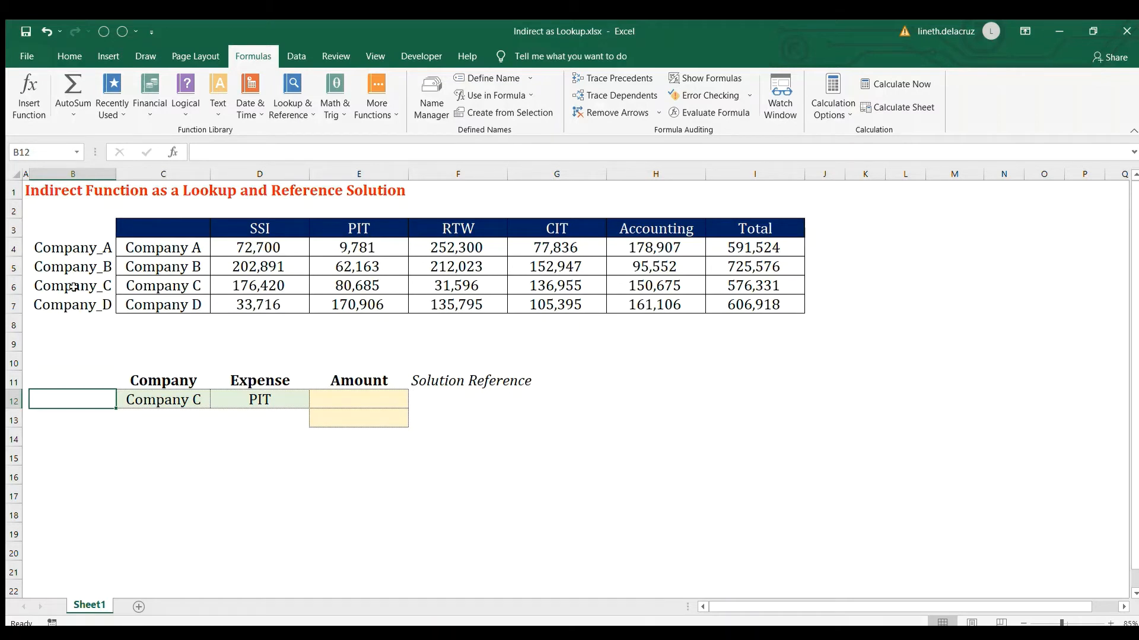
# Step: Enter =INDEX(B4:B7,MATCH(C12,C4:C7,0)) in B12 to return the company's range name
pyautogui.write('=index(B4:B7')
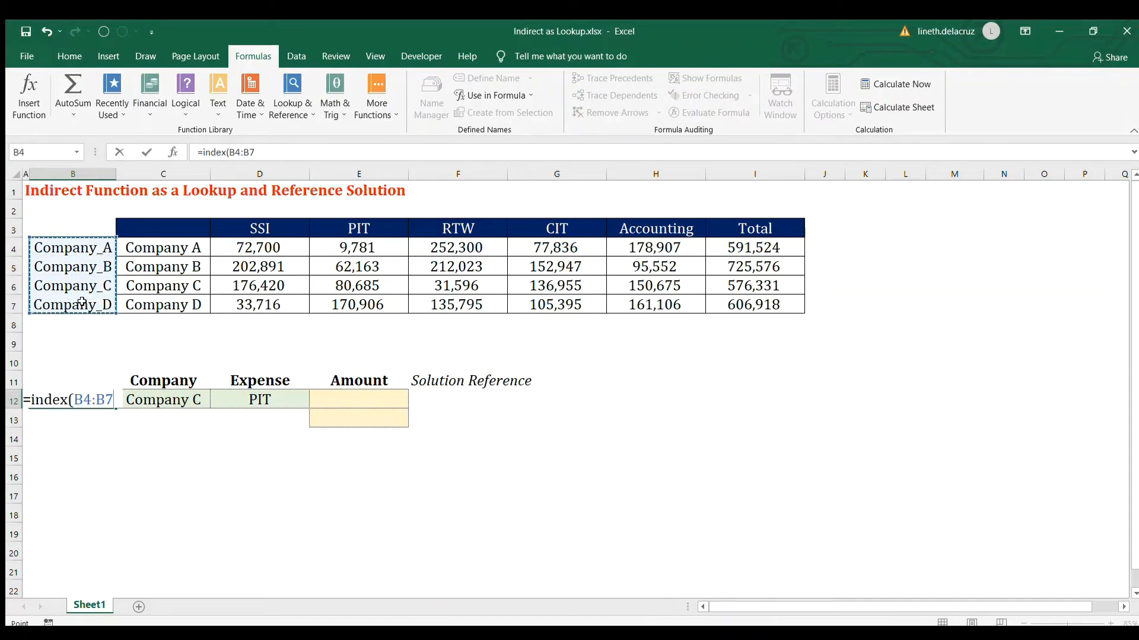
pyautogui.write(',mat')
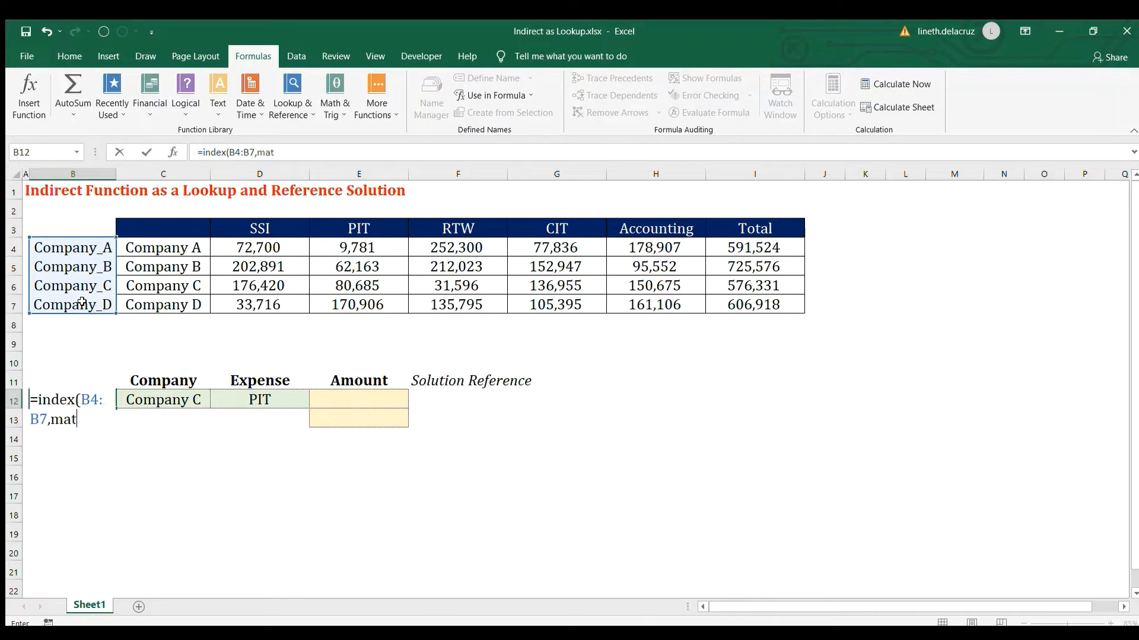
pyautogui.write('ch(')
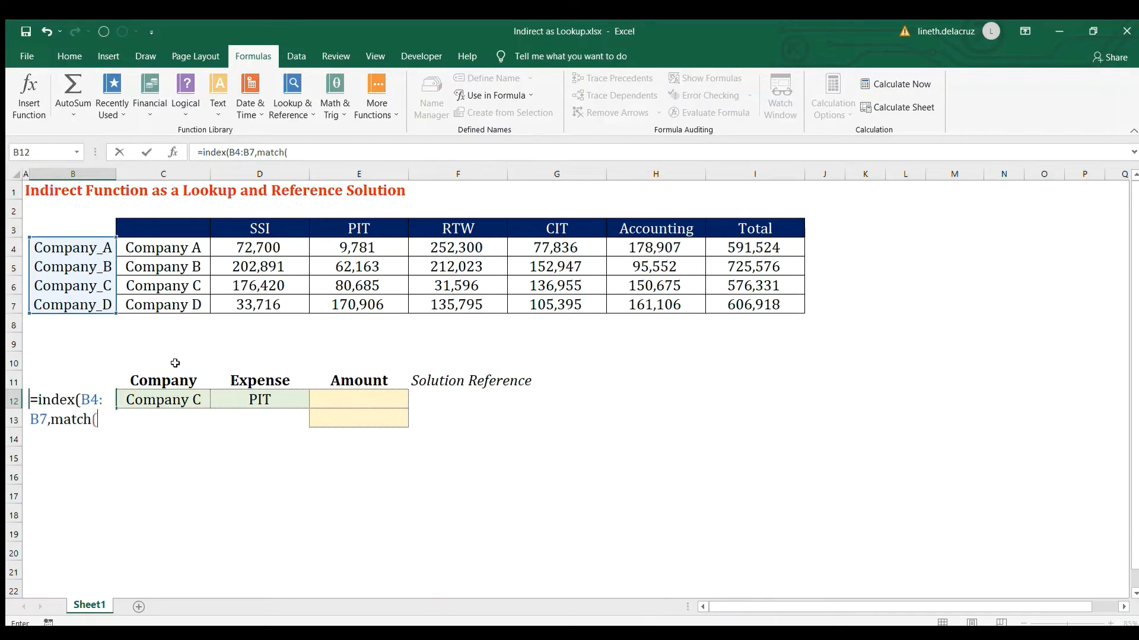
pyautogui.click(162, 400)
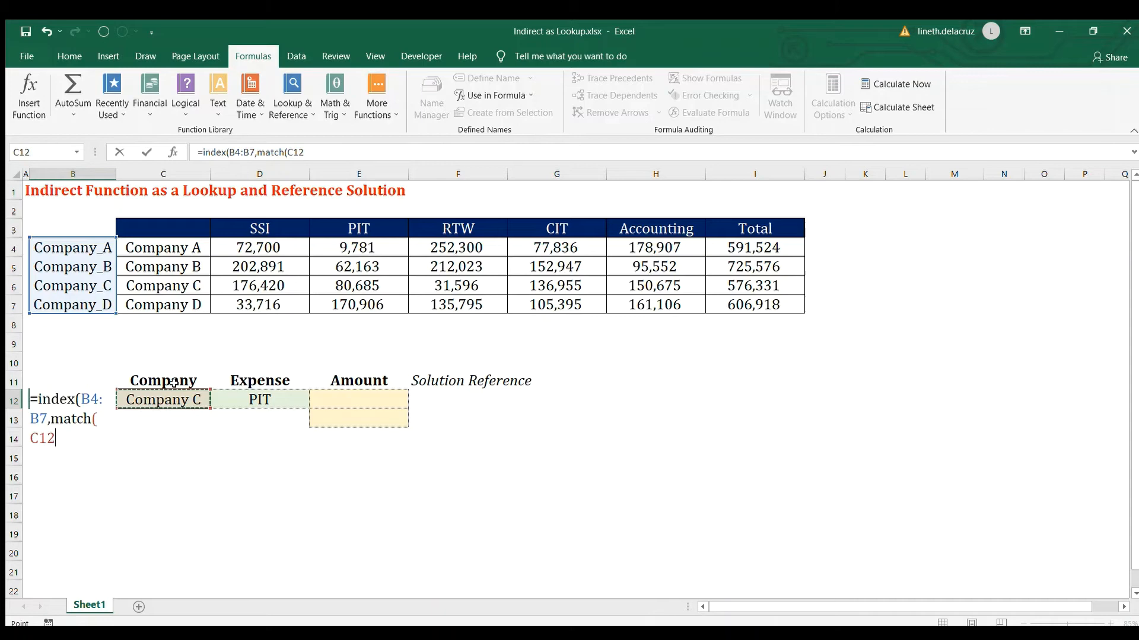
pyautogui.click(162, 248)
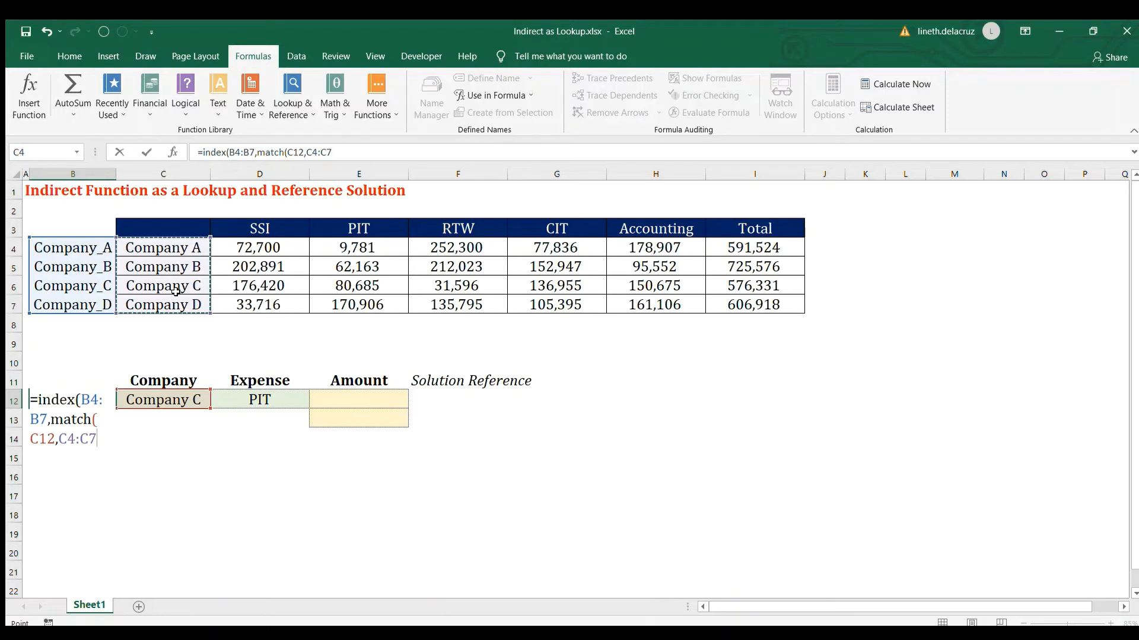
pyautogui.write(',')
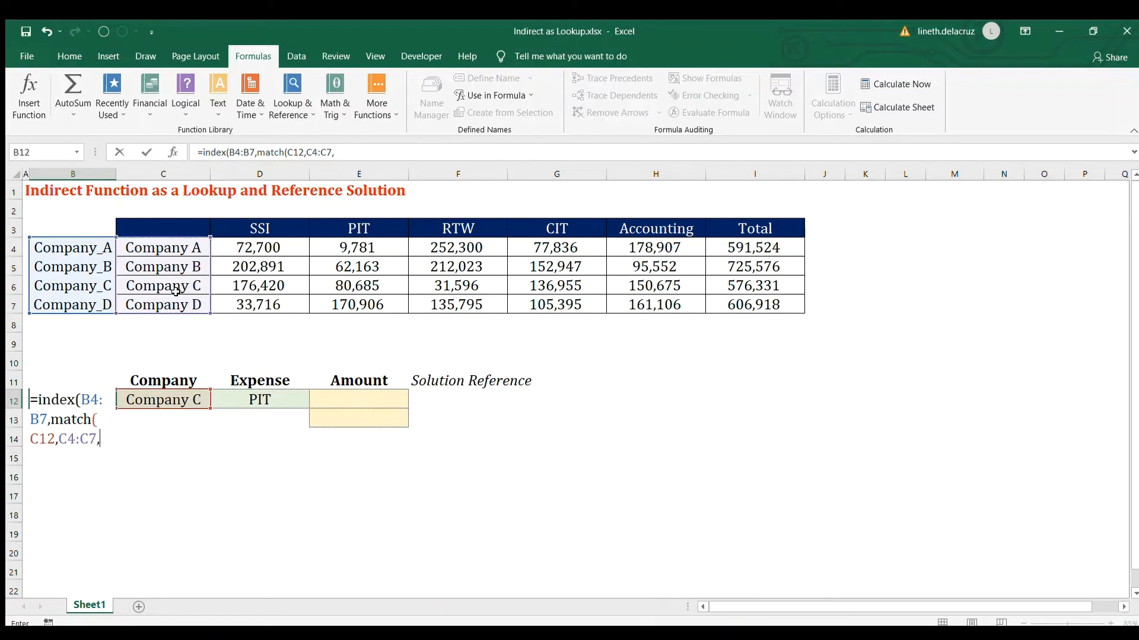
pyautogui.write(')')
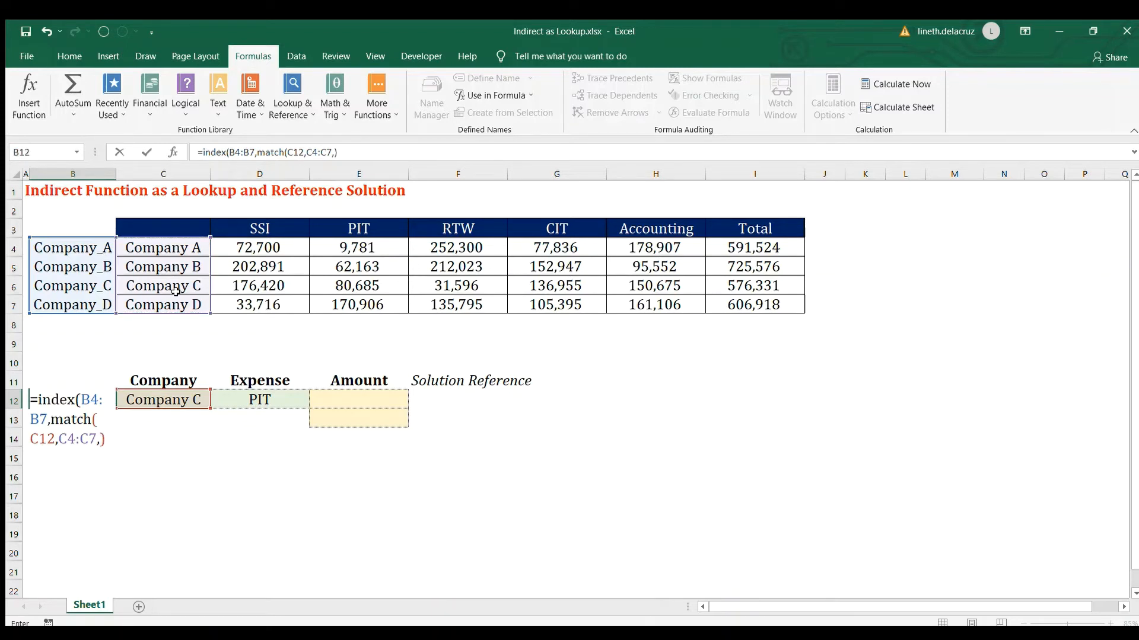
pyautogui.press('Return')
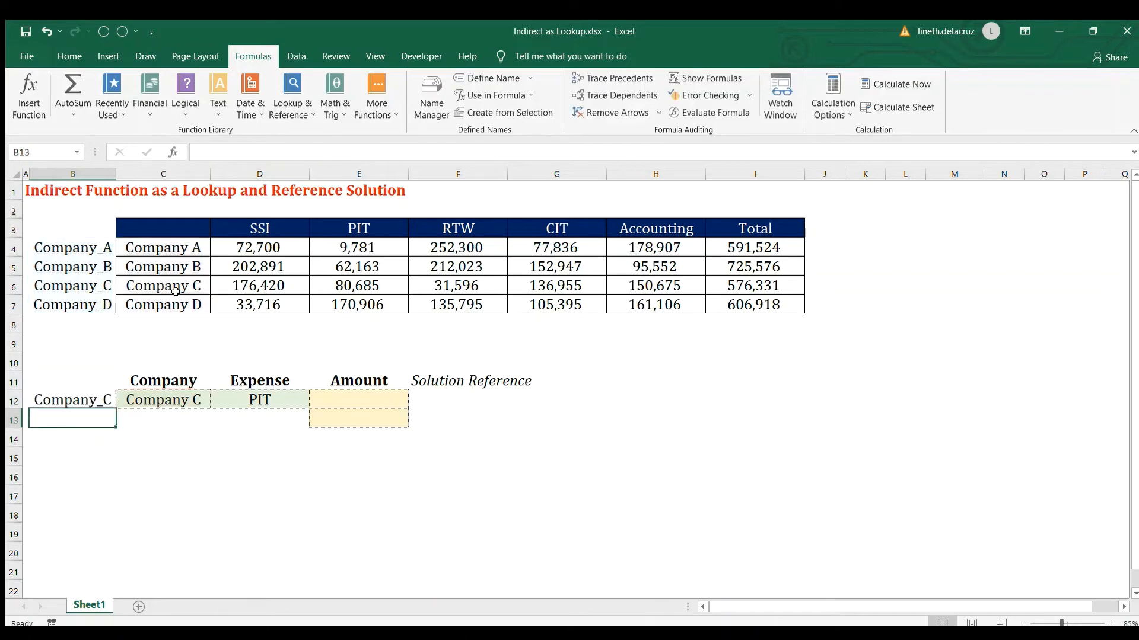
# Step: Switch the C12 company to Company D so B12 shows Company_D
pyautogui.click(163, 400)
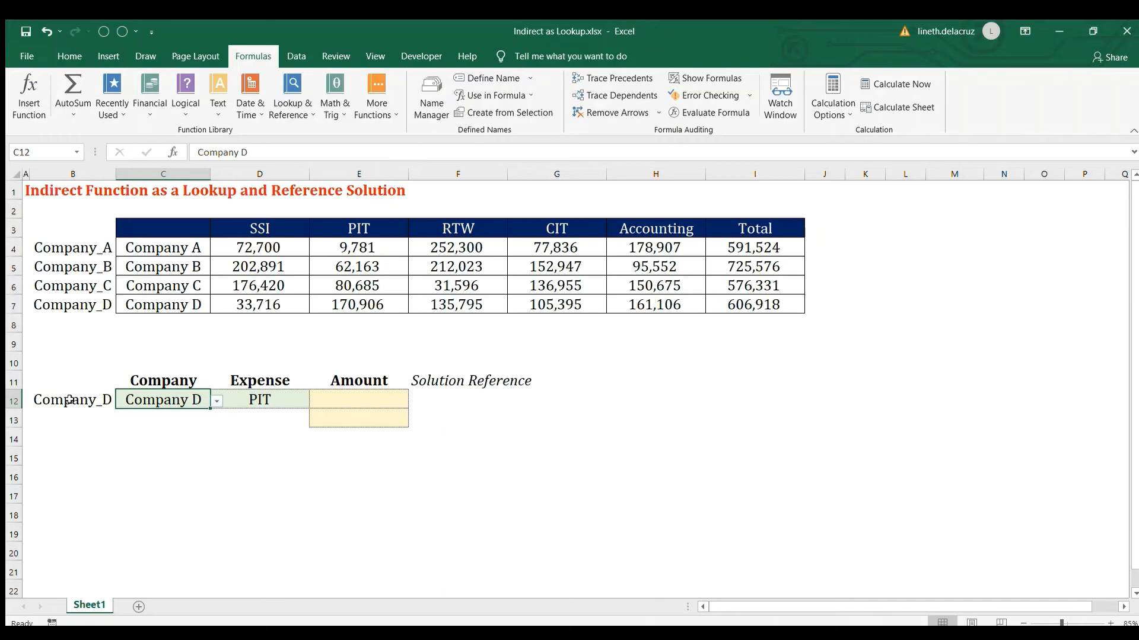
pyautogui.click(162, 456)
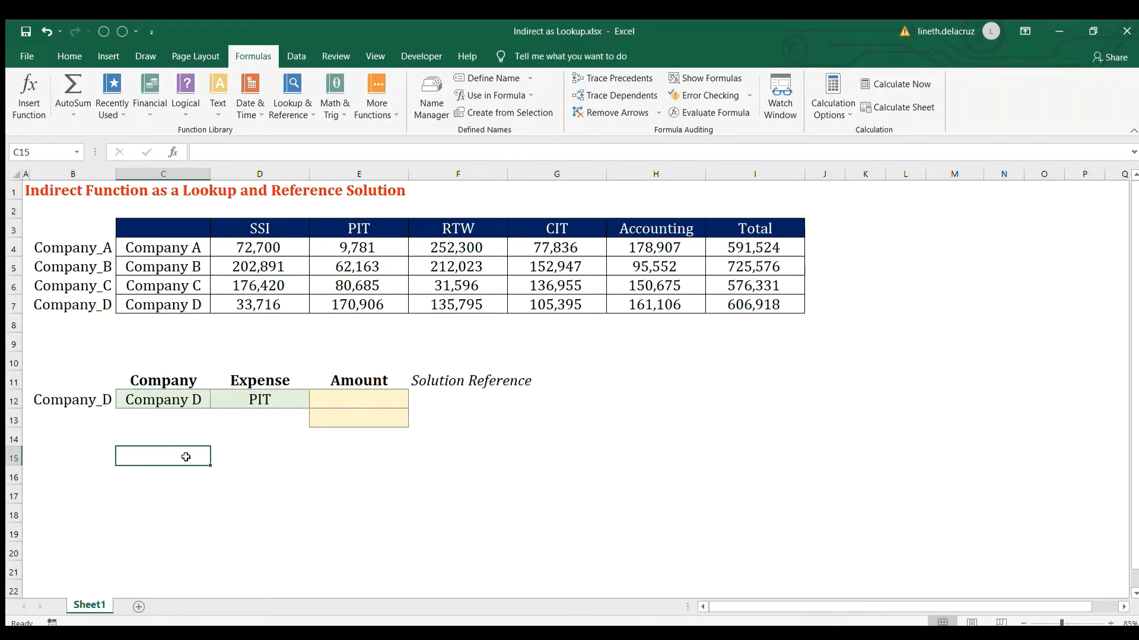
pyautogui.moveTo(350, 402)
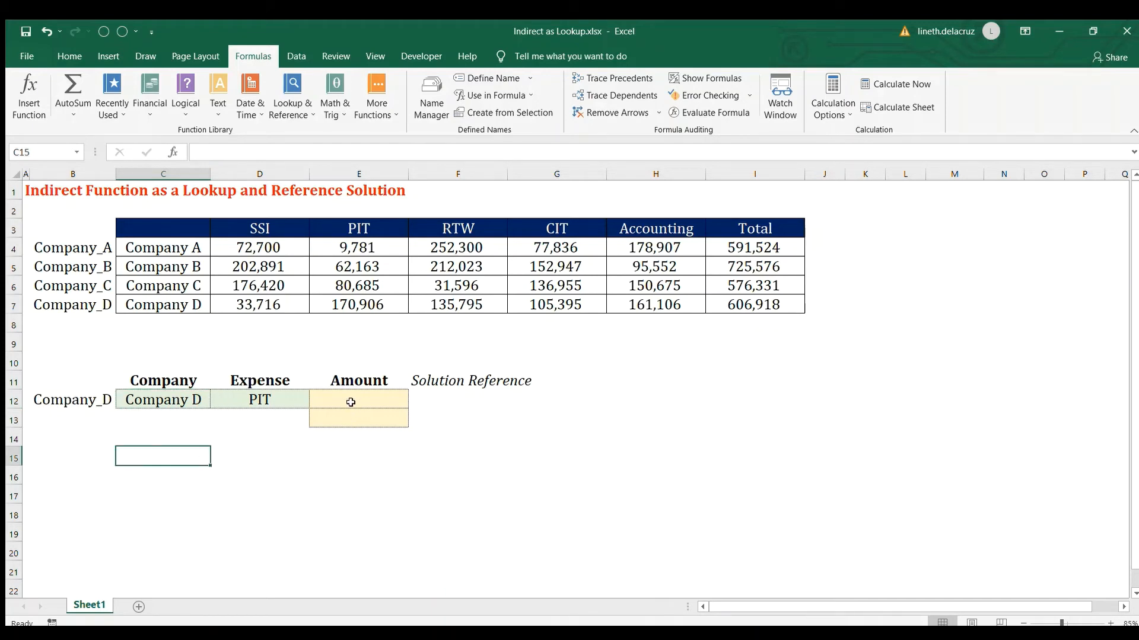
pyautogui.click(358, 400)
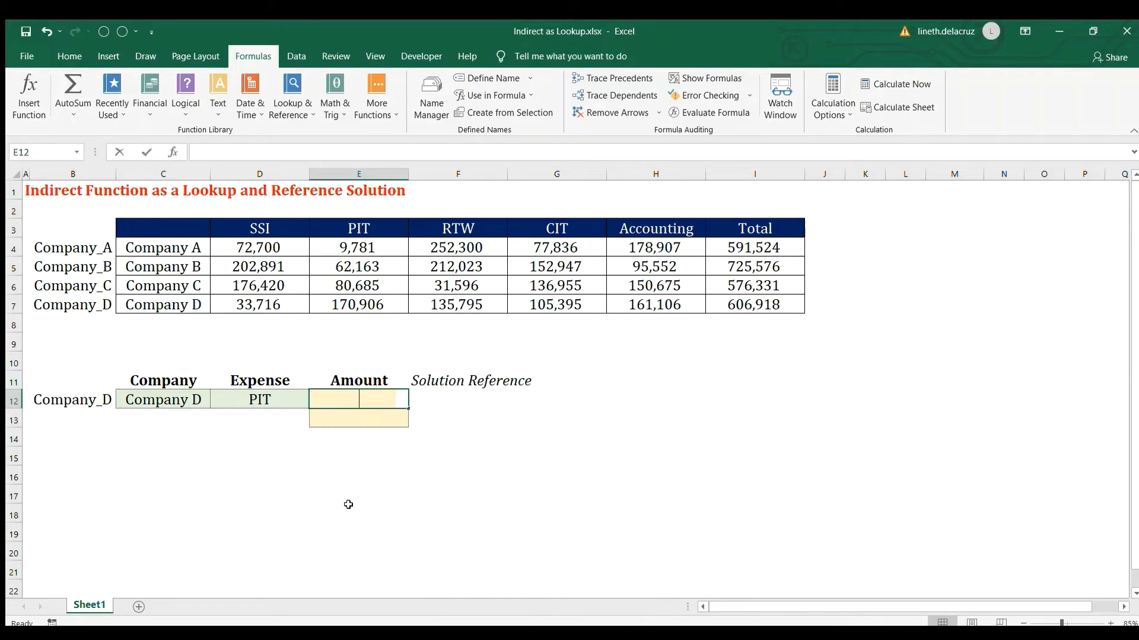
# Step: Enter =INDIRECT(B12) INDIRECT(D12) in E12, returning 170,906 for Company D's PIT
pyautogui.write('=indirec')
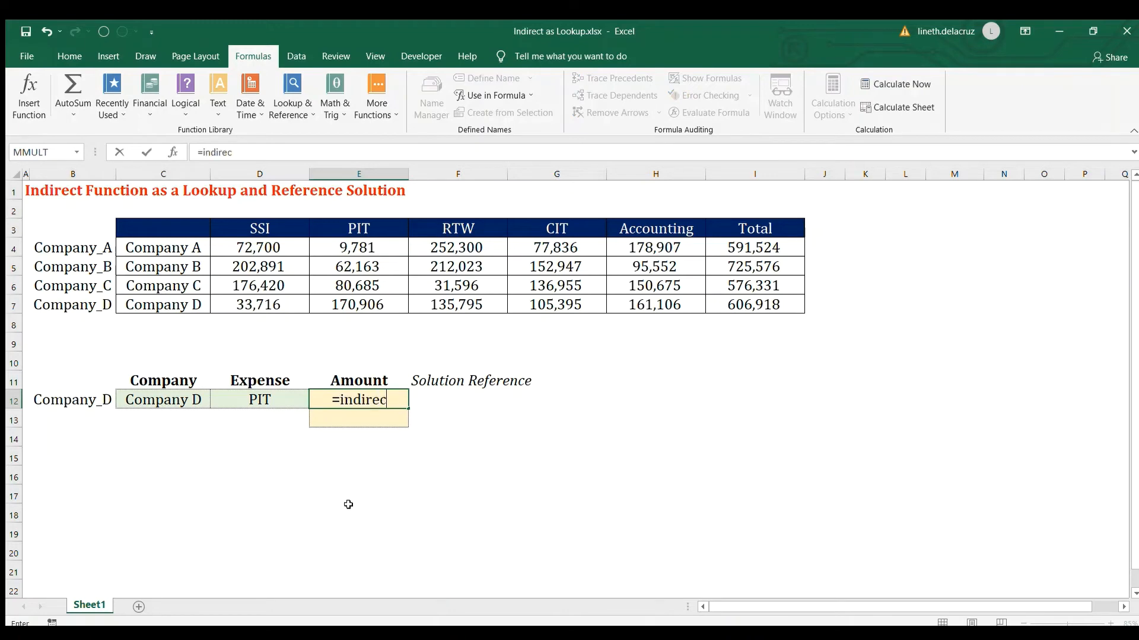
pyautogui.write('t(')
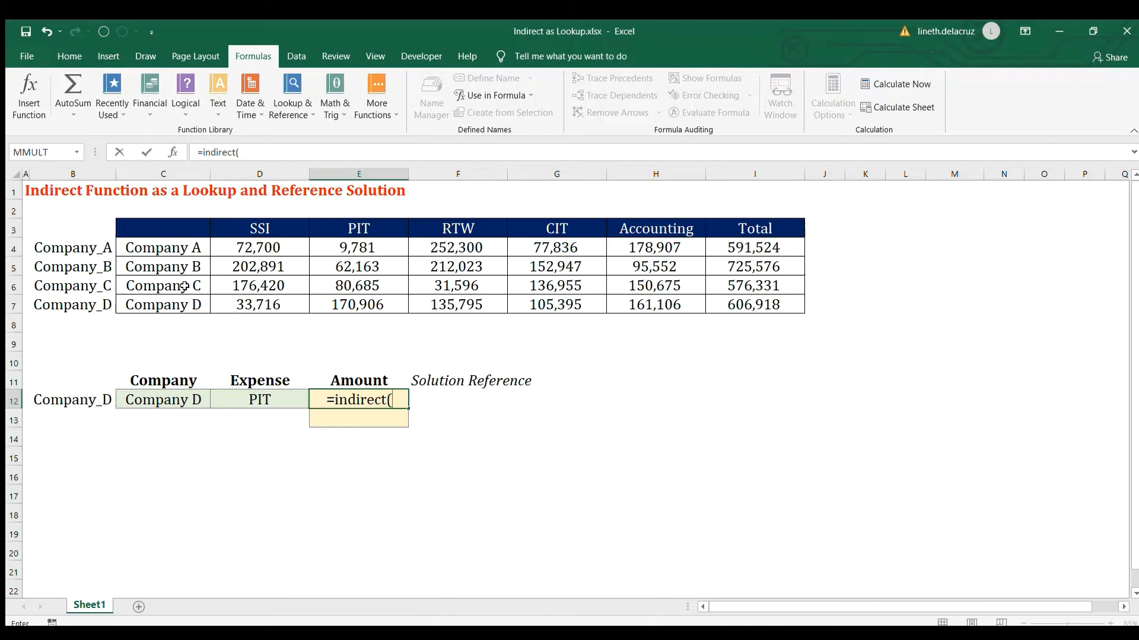
pyautogui.click(72, 399)
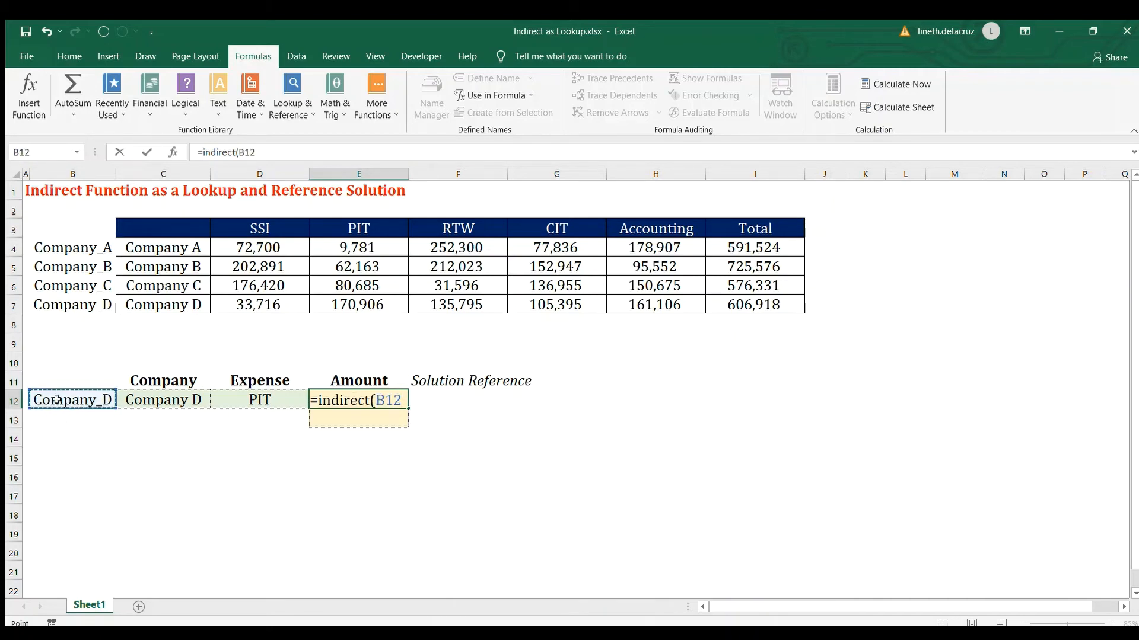
pyautogui.write(')')
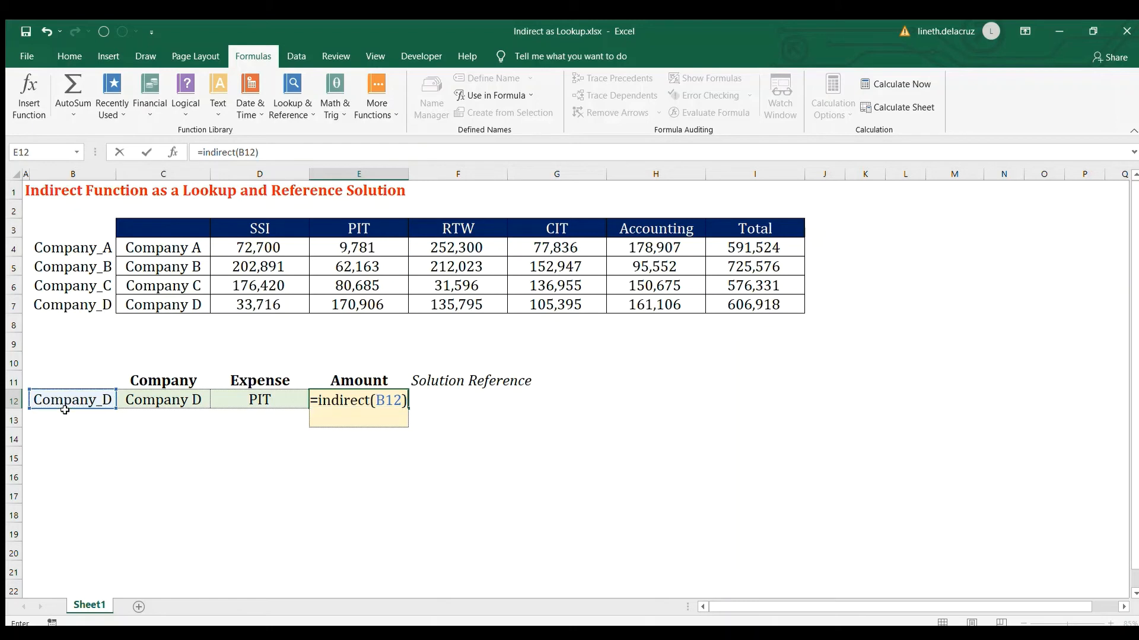
pyautogui.write('indirect(')
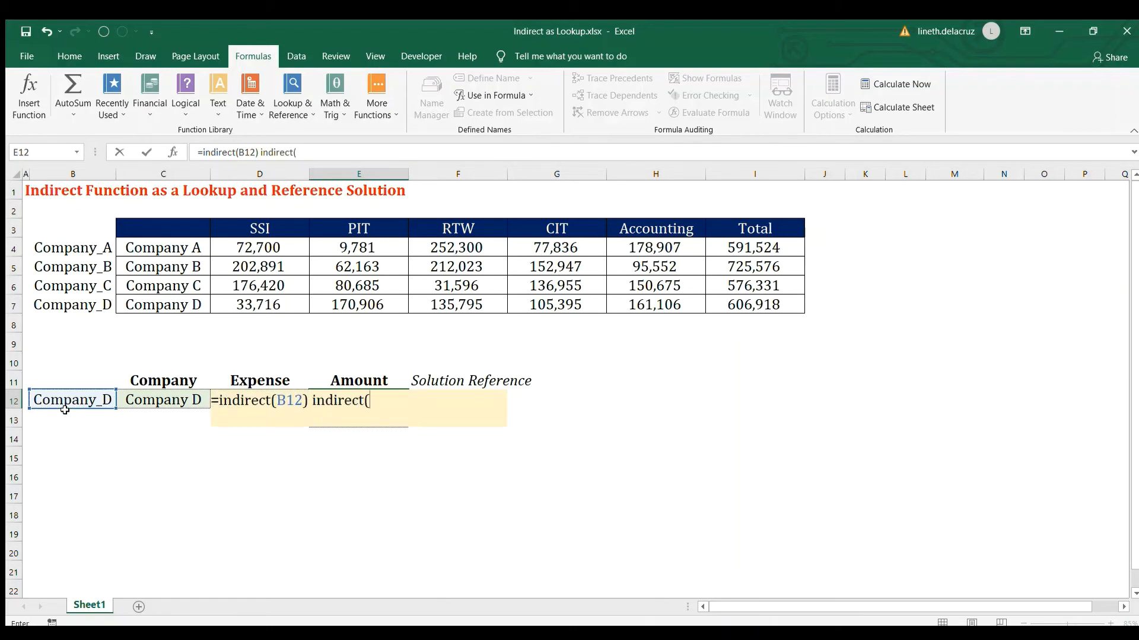
pyautogui.click(259, 380)
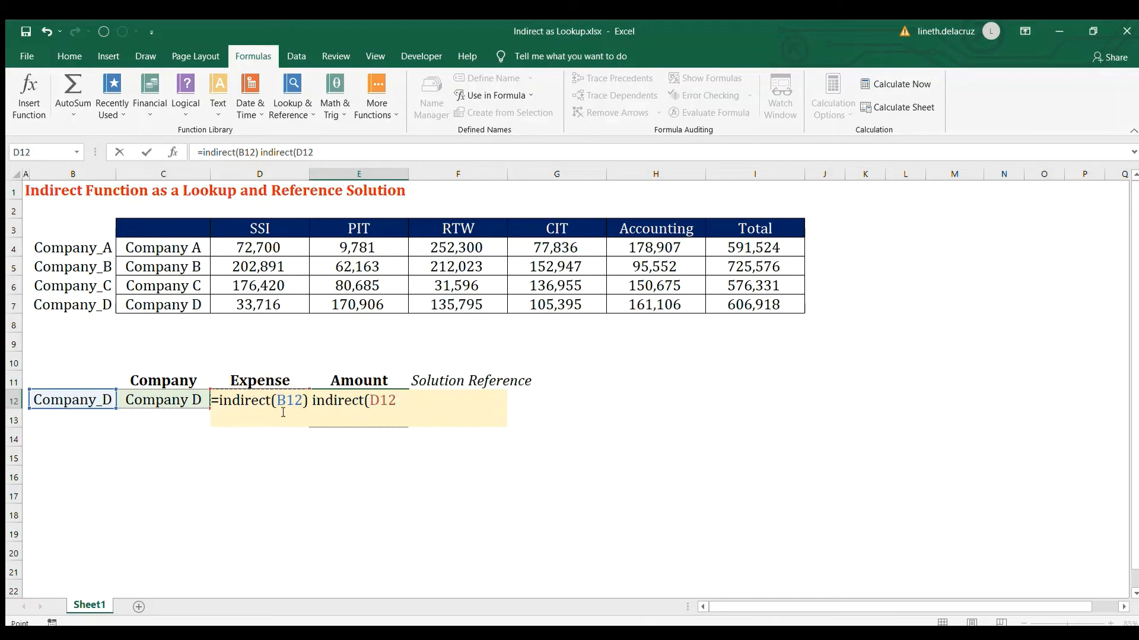
pyautogui.write(')')
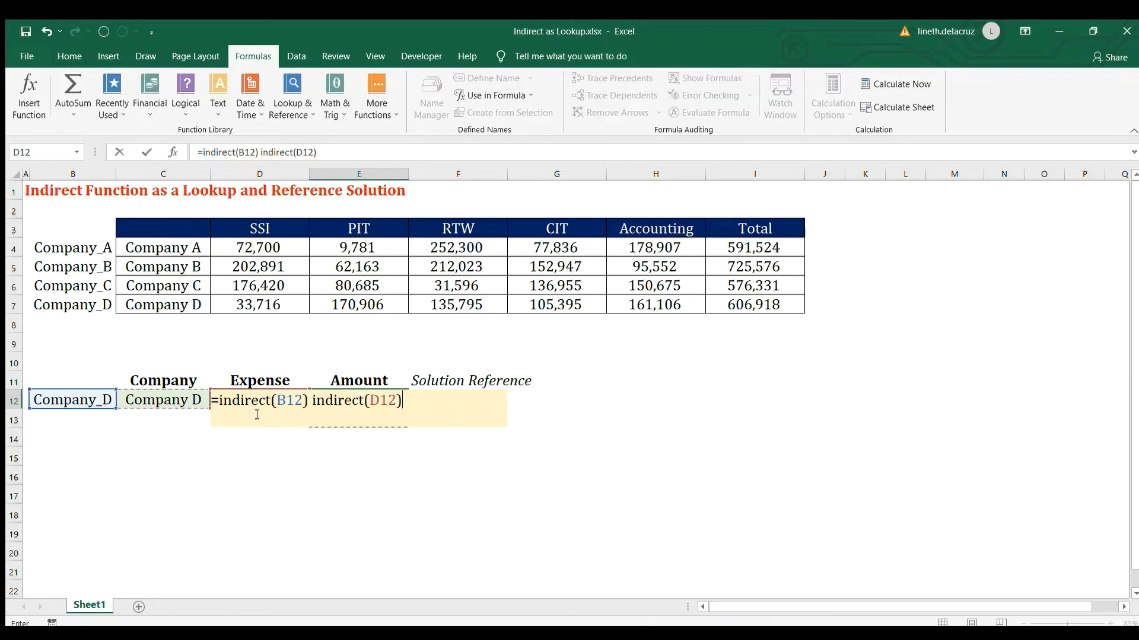
pyautogui.press('Return')
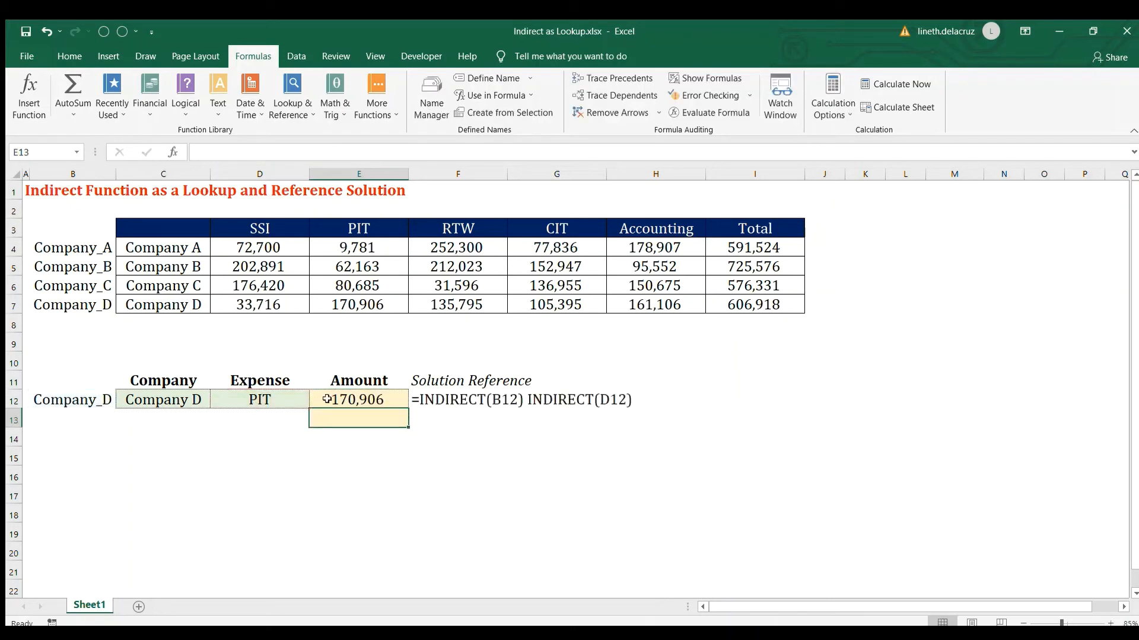
# Step: Verify E12's result against Company D's PIT amount in the table
pyautogui.click(358, 399)
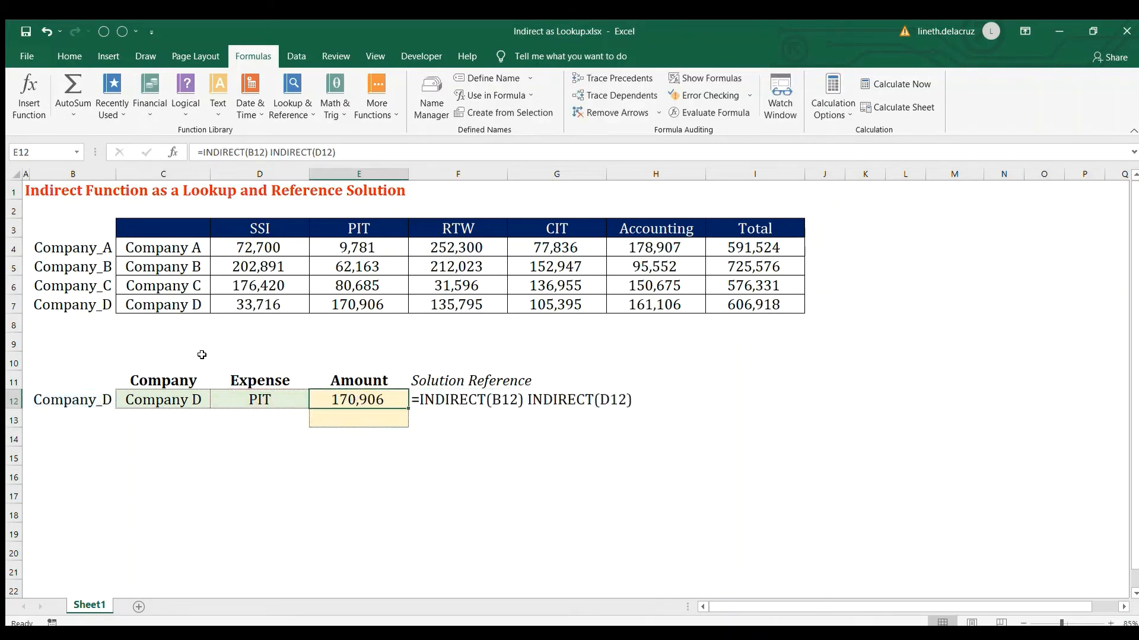
pyautogui.click(162, 304)
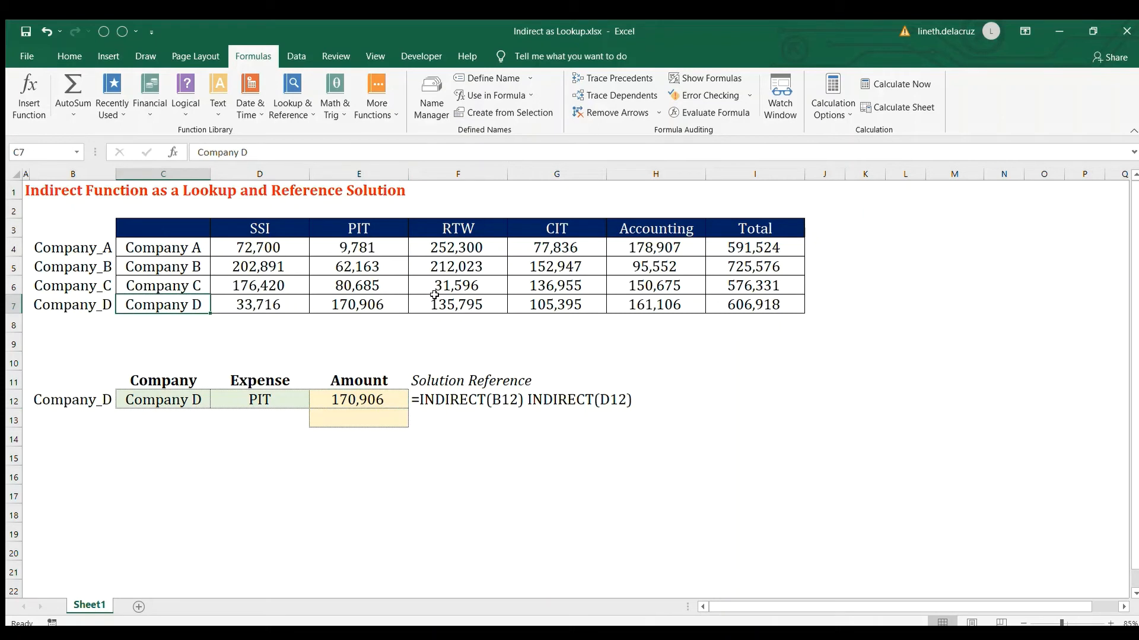
pyautogui.click(358, 304)
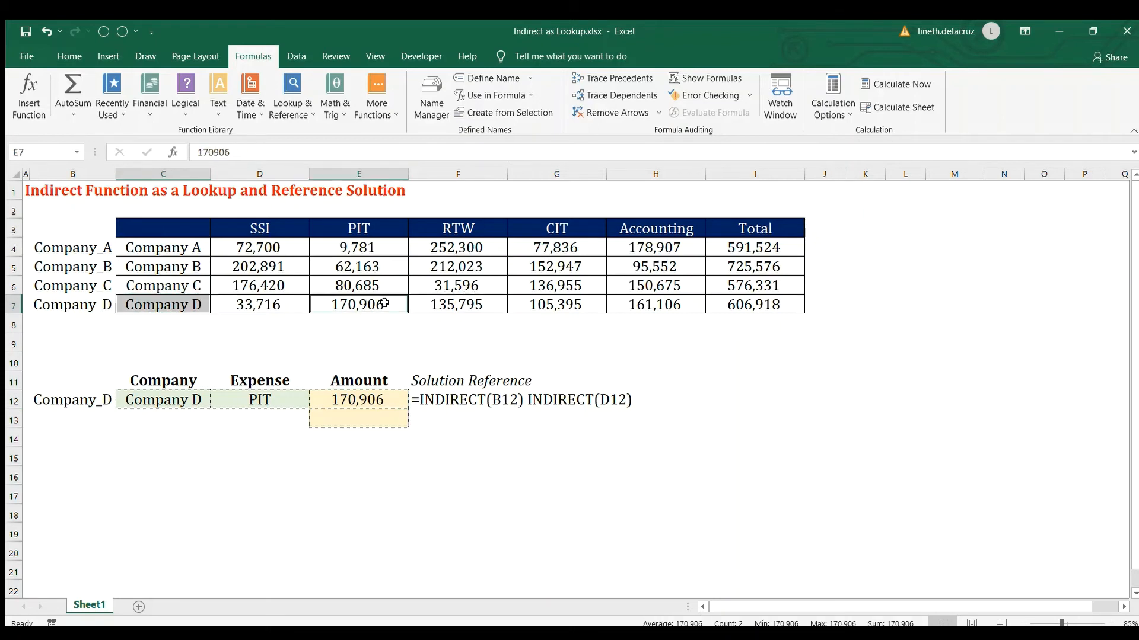
# Step: Change the expense to SSI and the company to Company A, giving 72,700
pyautogui.click(259, 399)
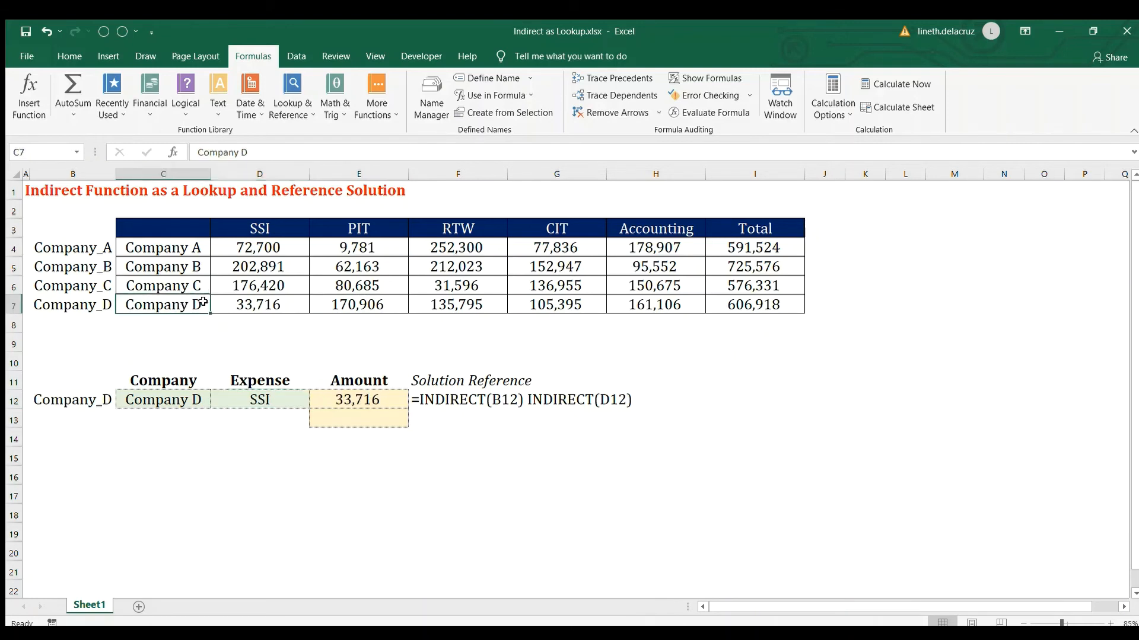
pyautogui.click(162, 400)
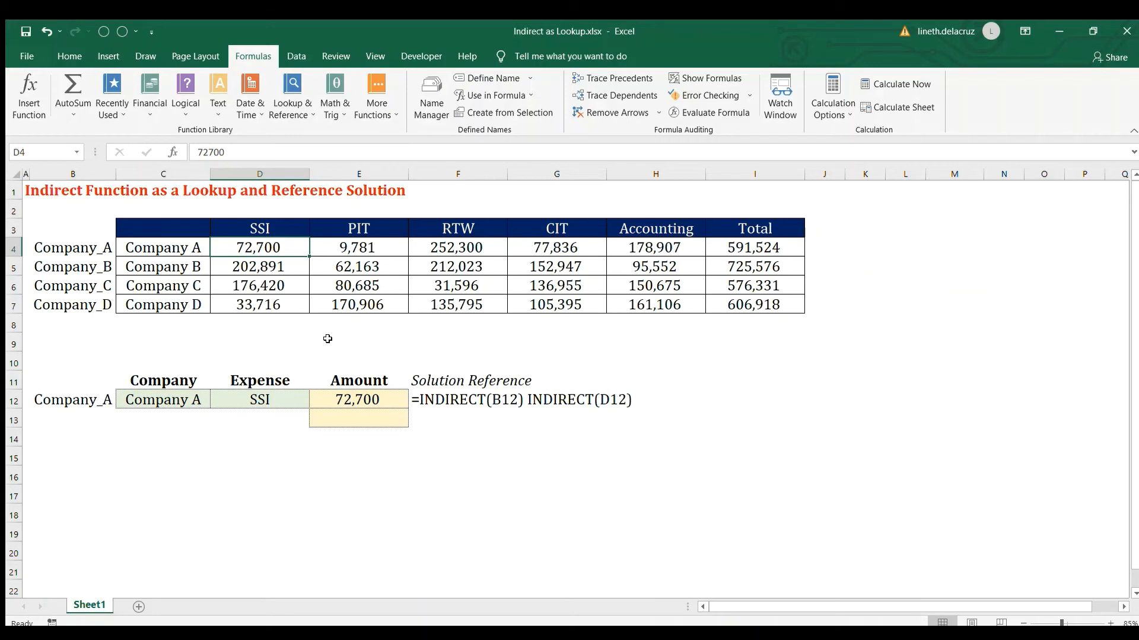
pyautogui.click(356, 418)
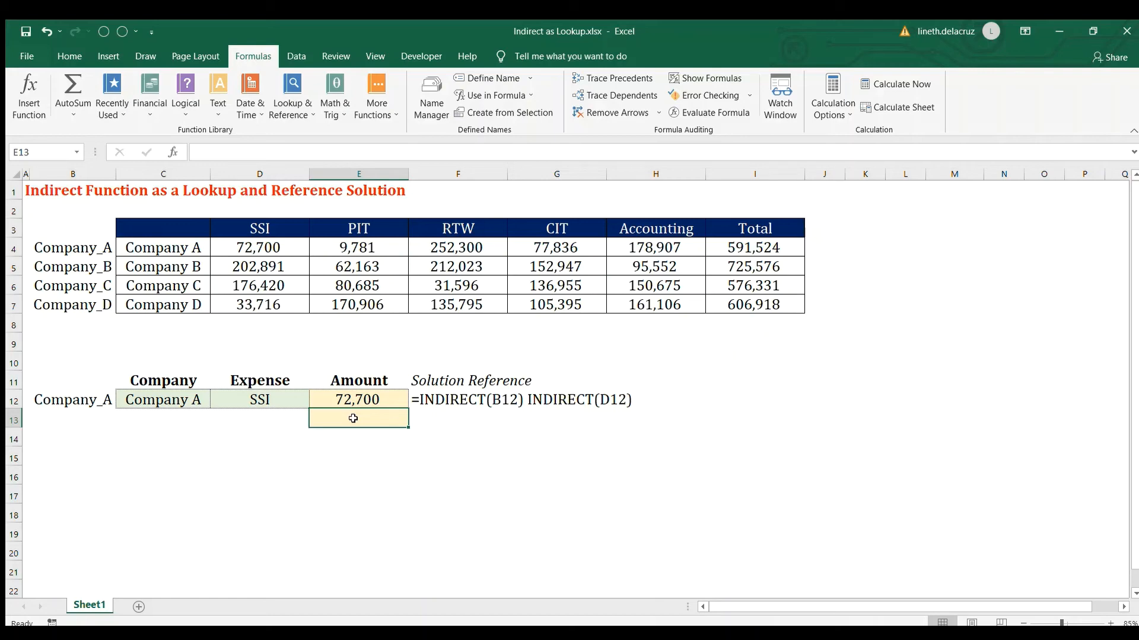
pyautogui.moveTo(388, 265)
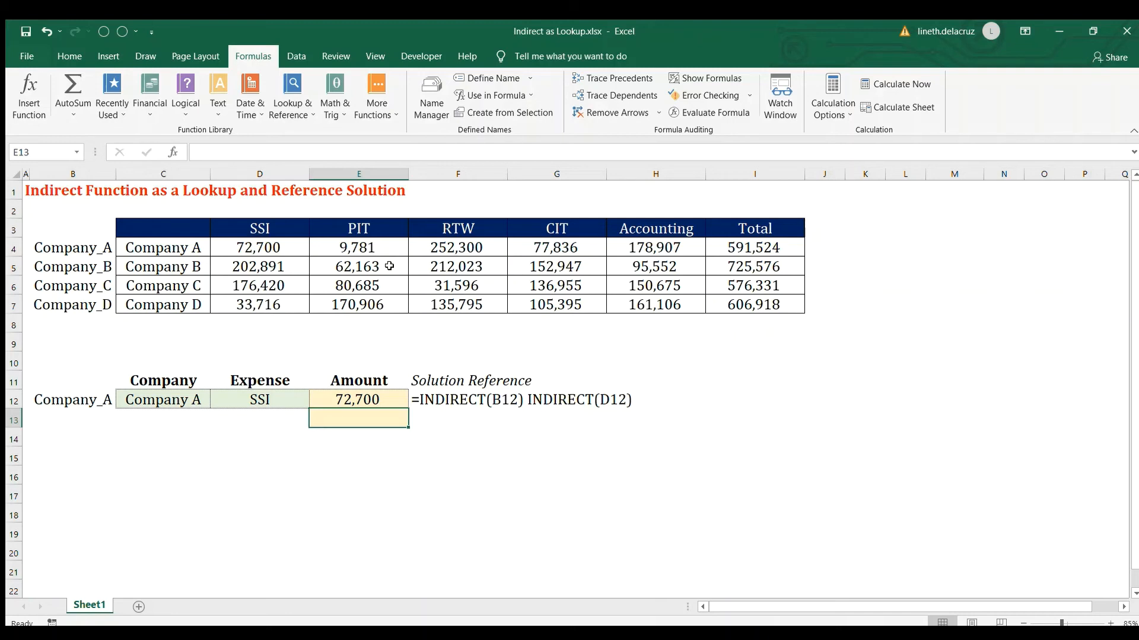
# Step: Enter =Company_A SSI in E13, returning 72,700, and compare it with E12
pyautogui.write('=company')
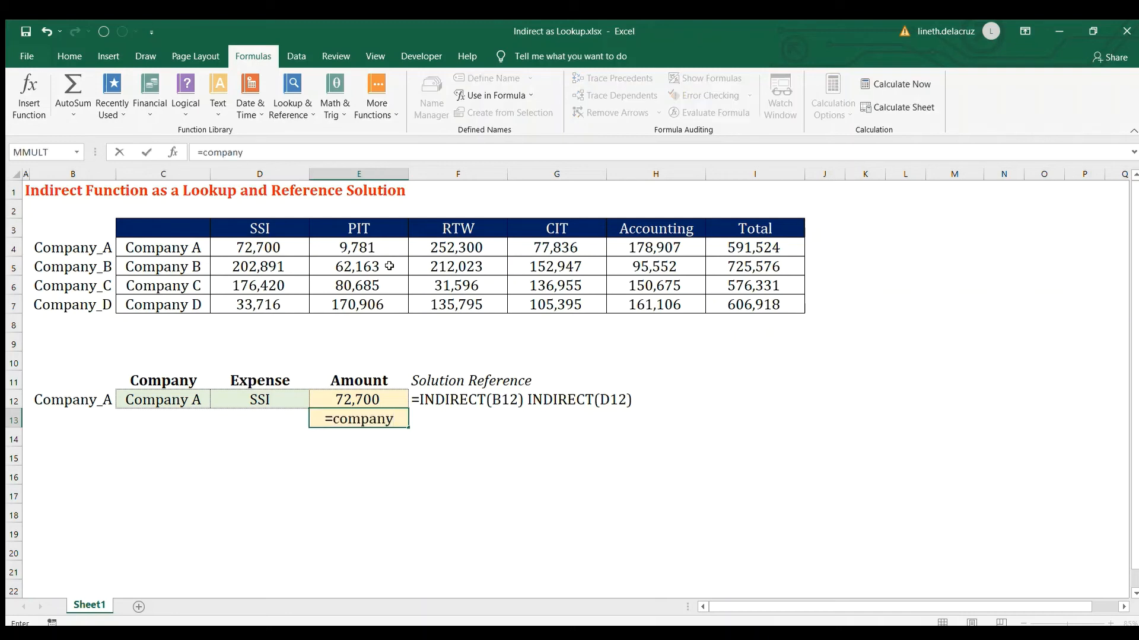
pyautogui.write('_A')
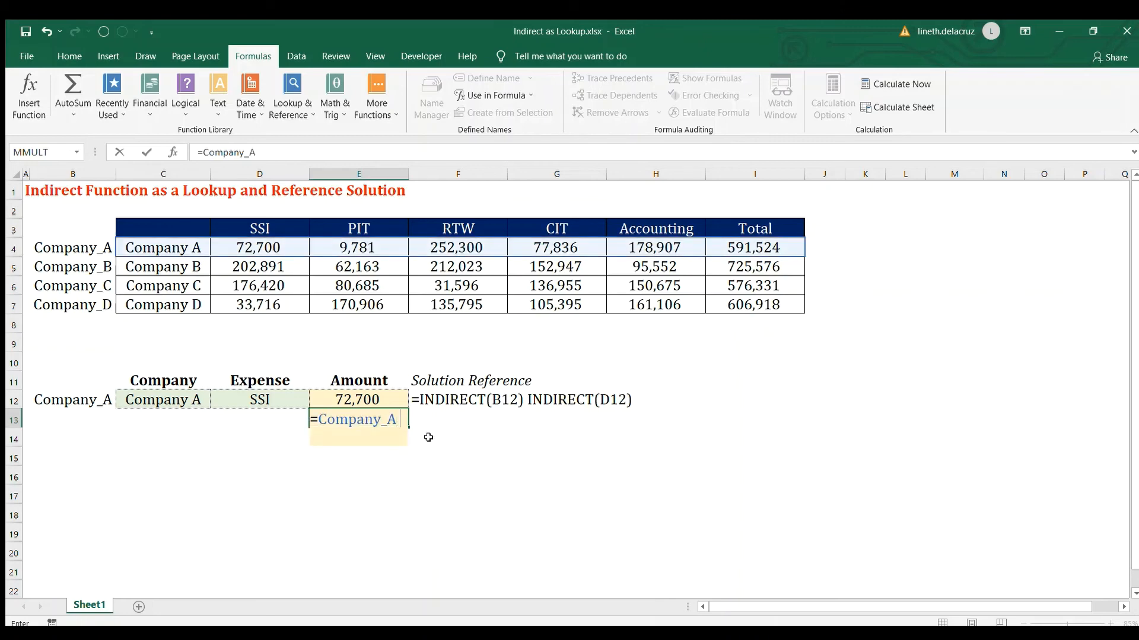
pyautogui.write('ssi')
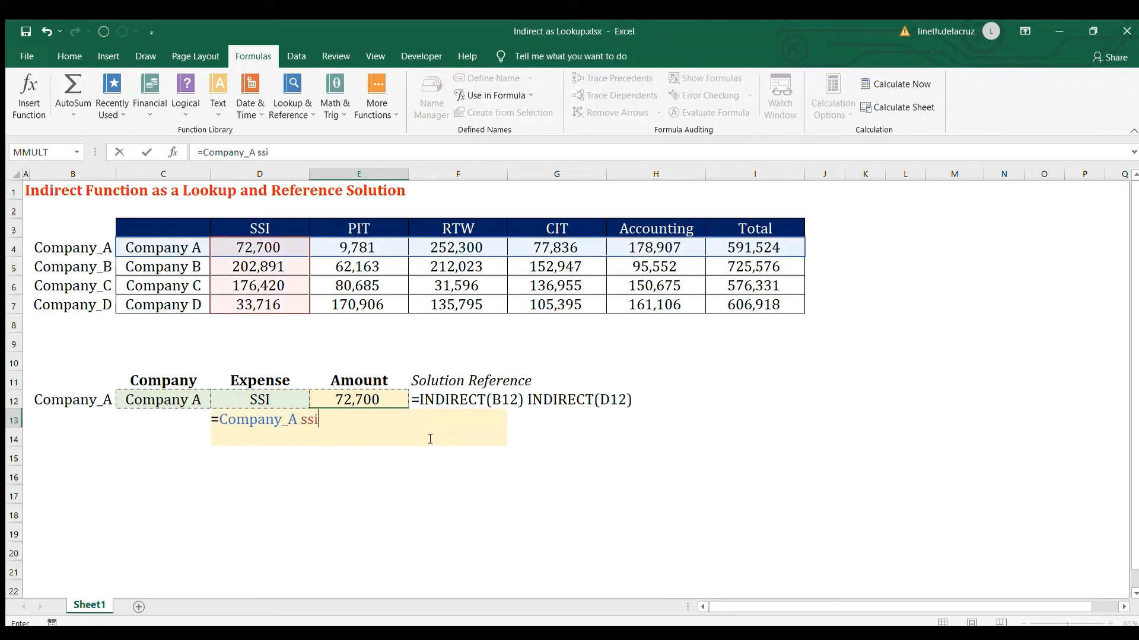
pyautogui.write('SSI')
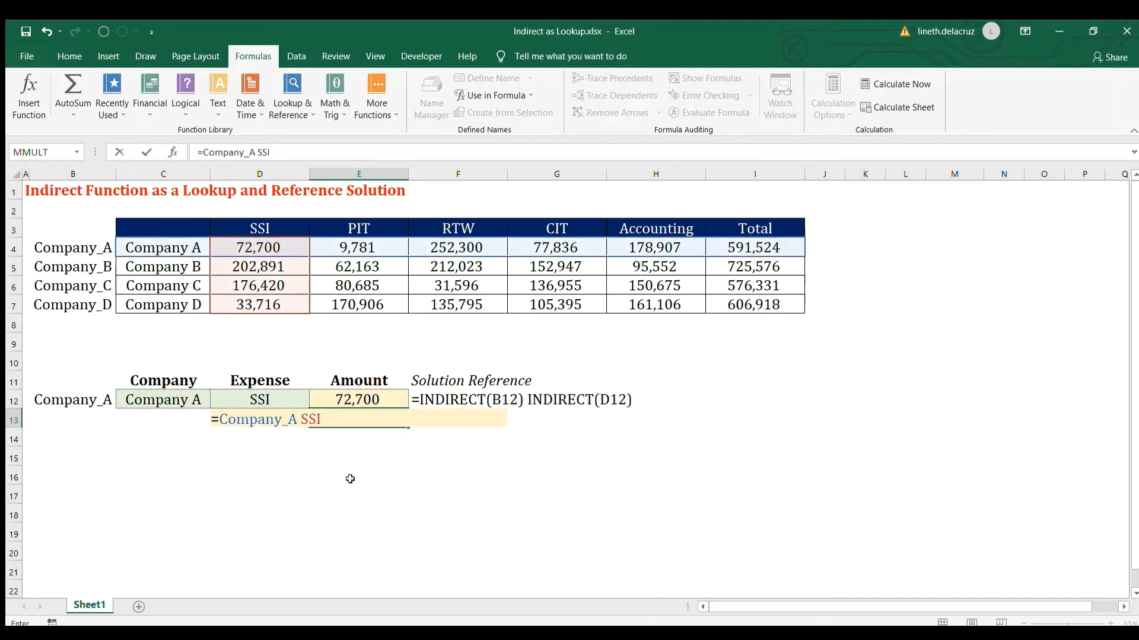
pyautogui.press('Return')
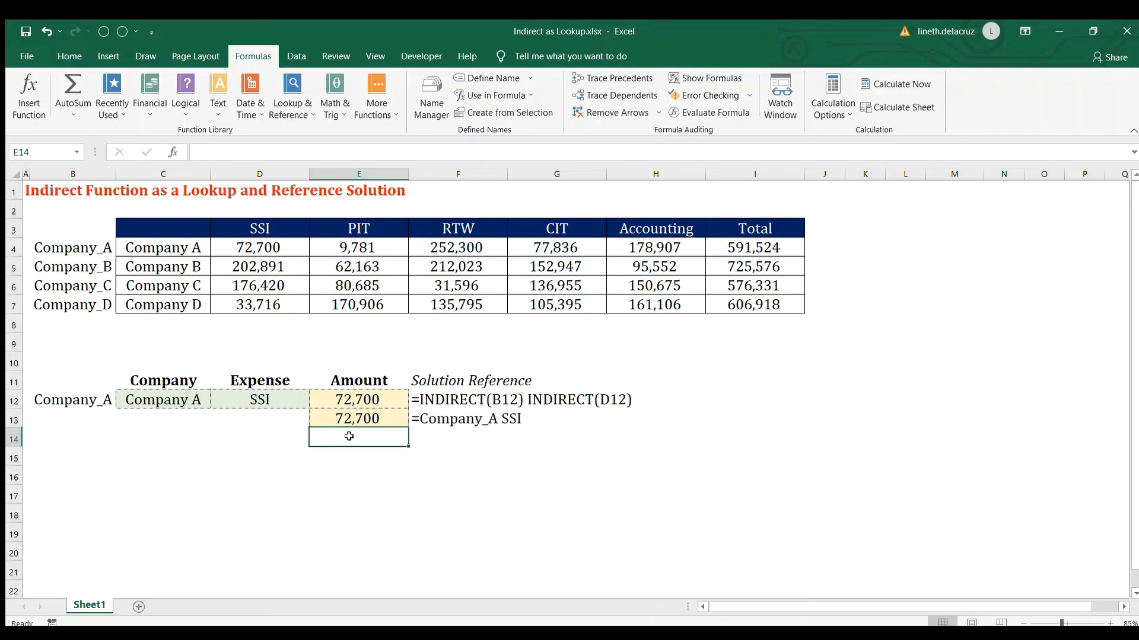
pyautogui.click(358, 399)
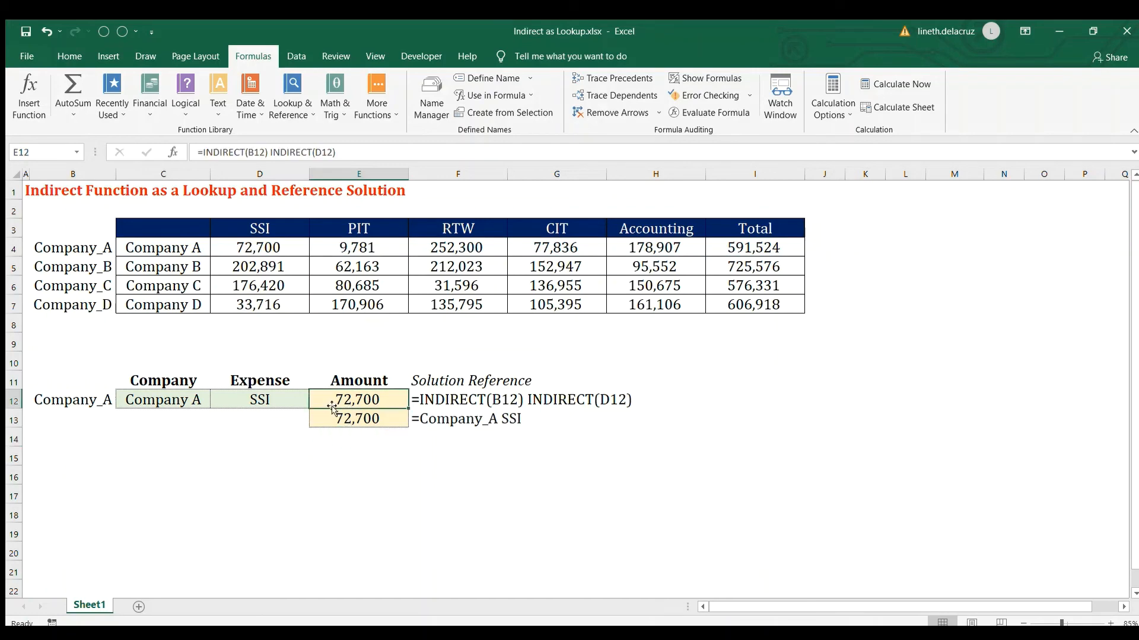
pyautogui.moveTo(178, 399)
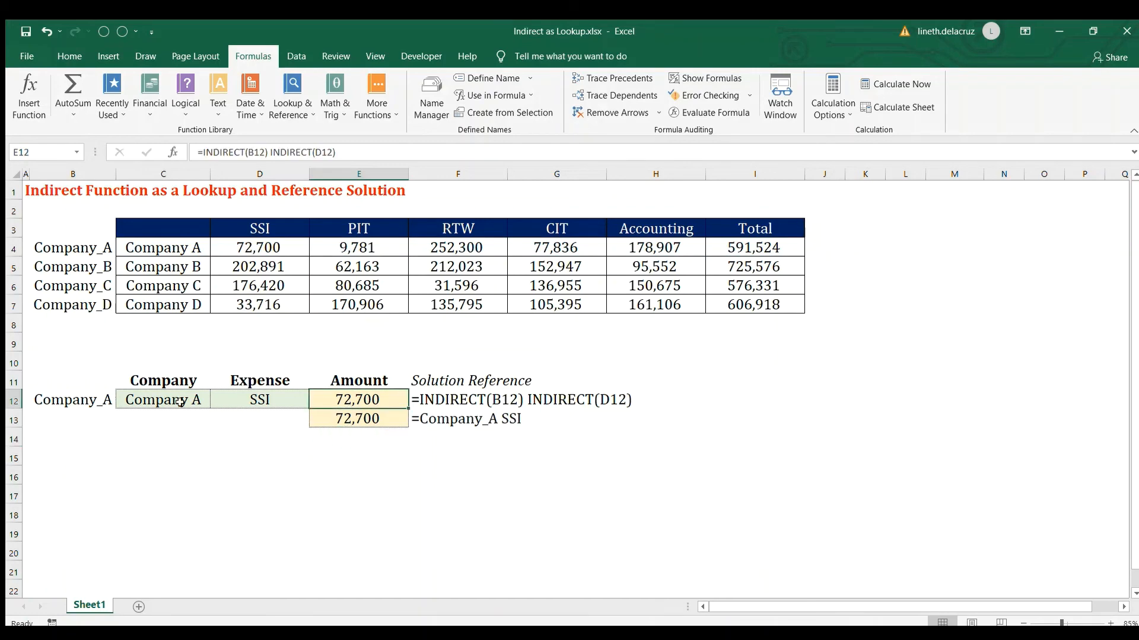
# Step: Change the C12 company to Company B, updating the INDIRECT amount to 202,891
pyautogui.click(162, 401)
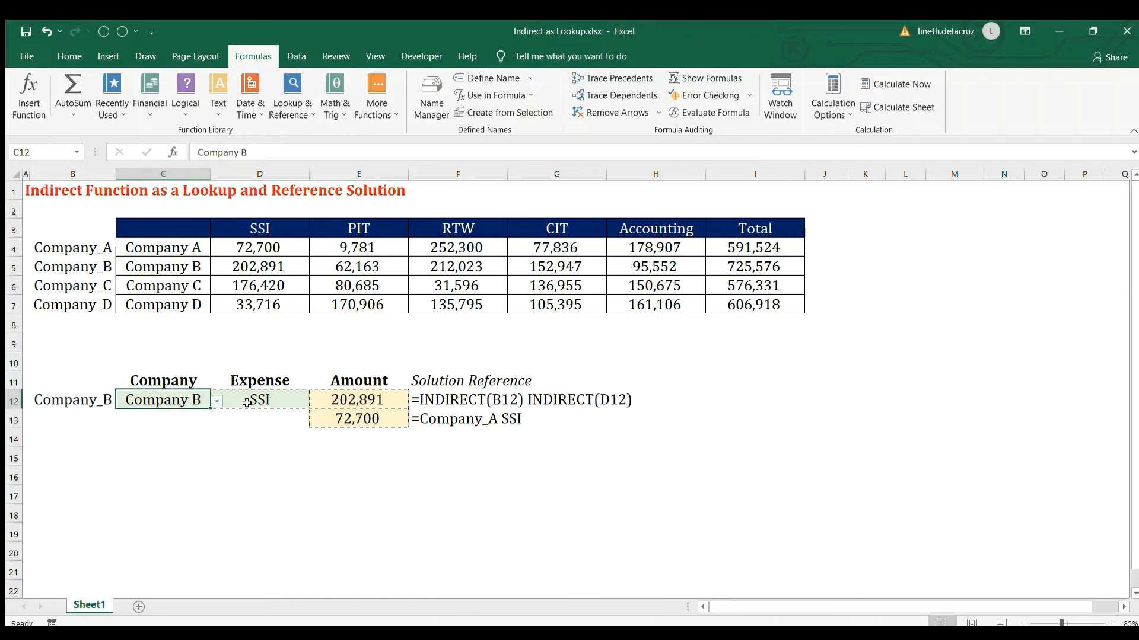
pyautogui.click(259, 399)
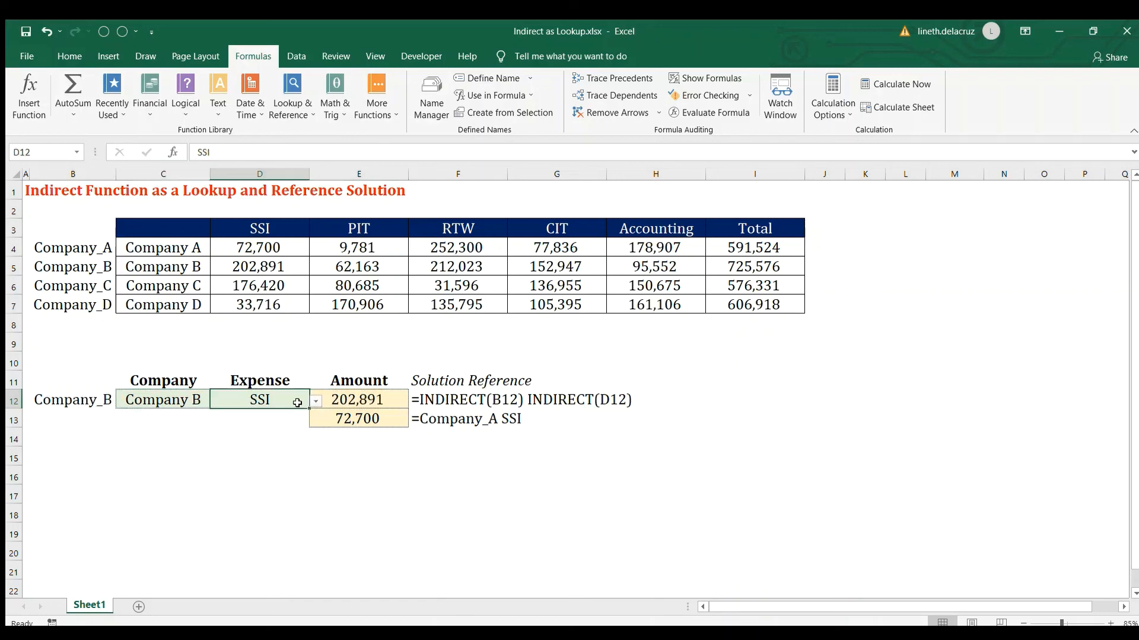
pyautogui.moveTo(283, 415)
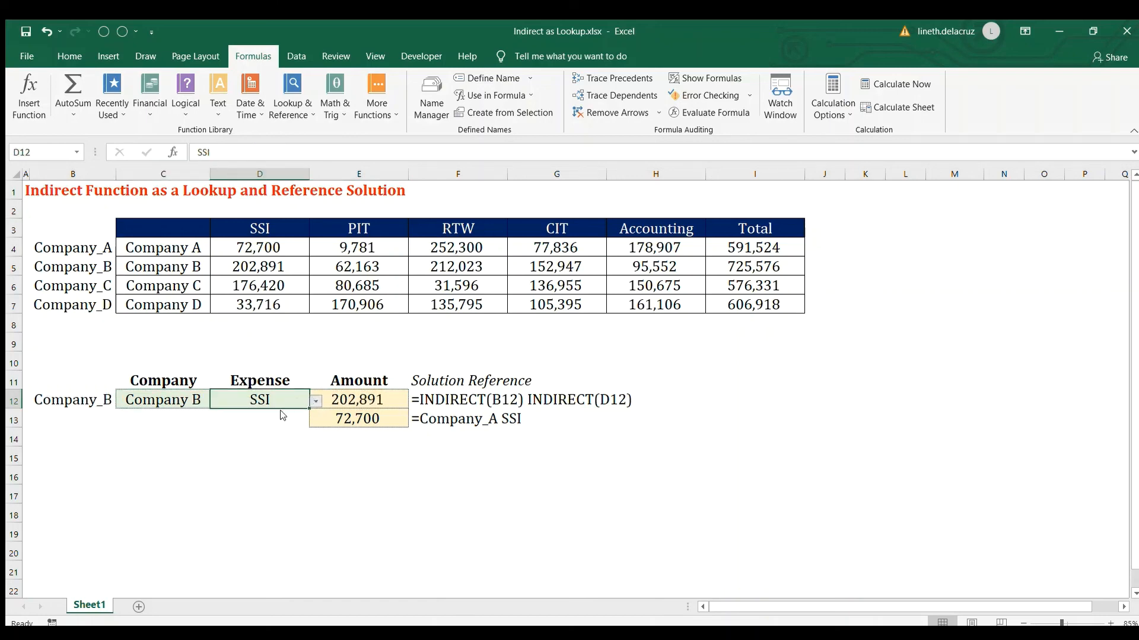